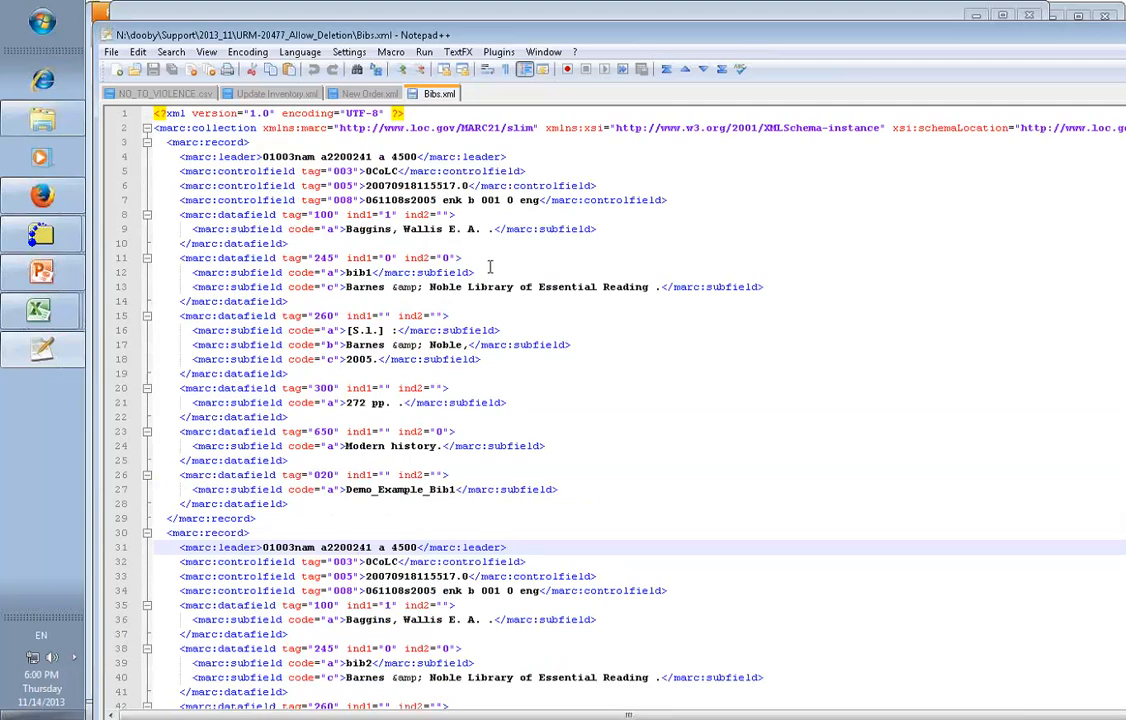
Review the bib1 and bib2 MARC records of Bibs.xml in Notepad++
{"action": "left_click", "coordinate": [300, 156]}
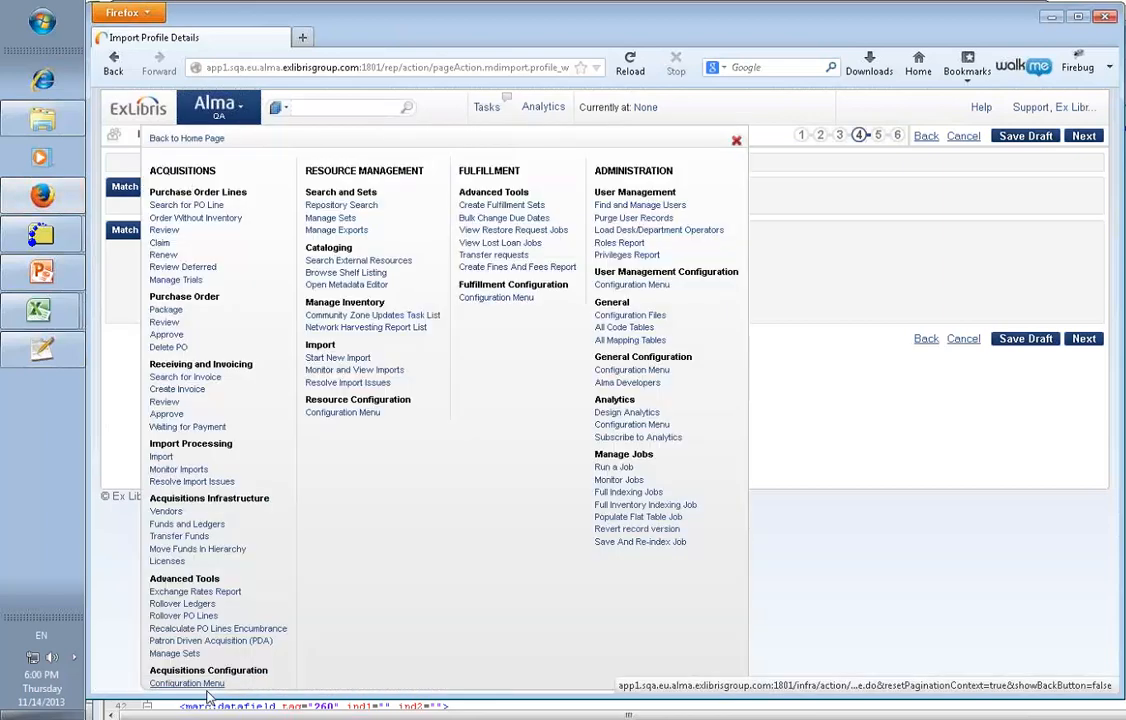
Filter Import Profiles to Repository and show the Actions for 'bring bibs and delete'
{"action": "left_click", "coordinate": [187, 683]}
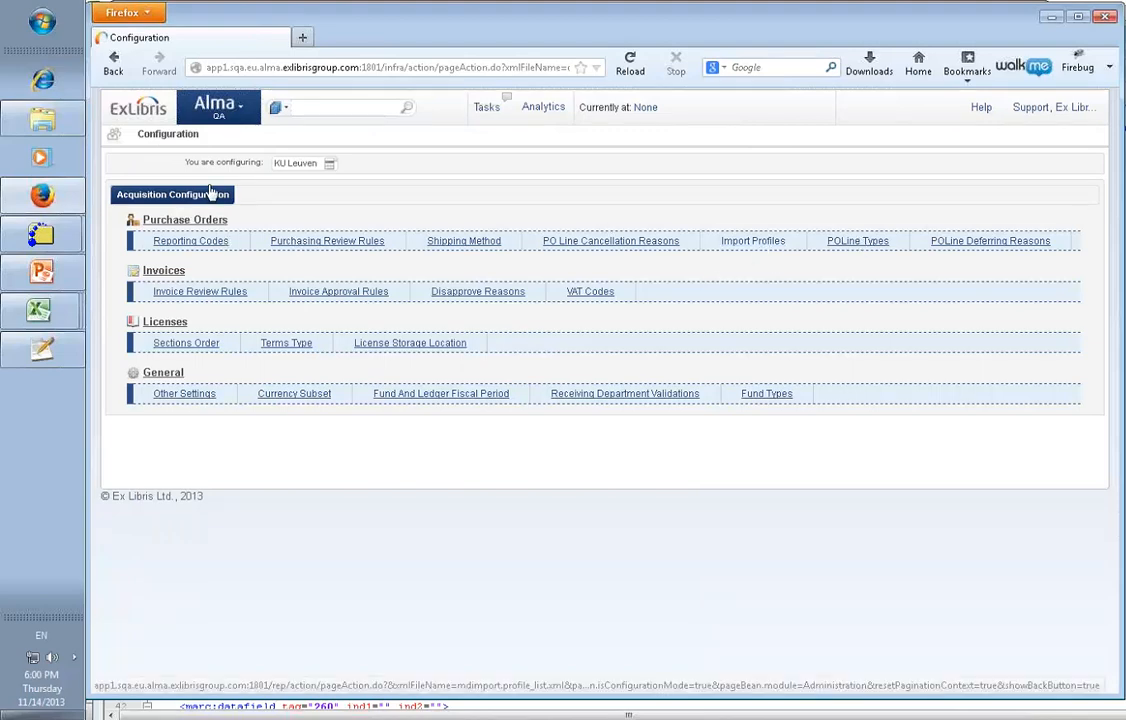
{"action": "mouse_move", "coordinate": [186, 267]}
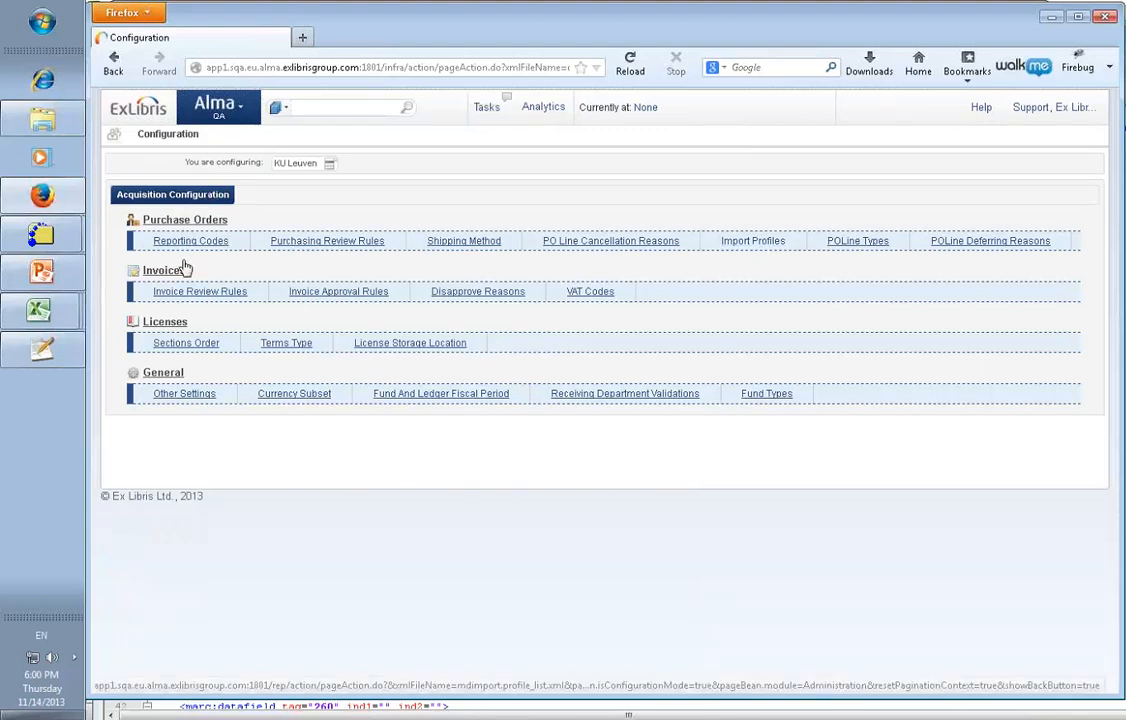
{"action": "mouse_move", "coordinate": [323, 265]}
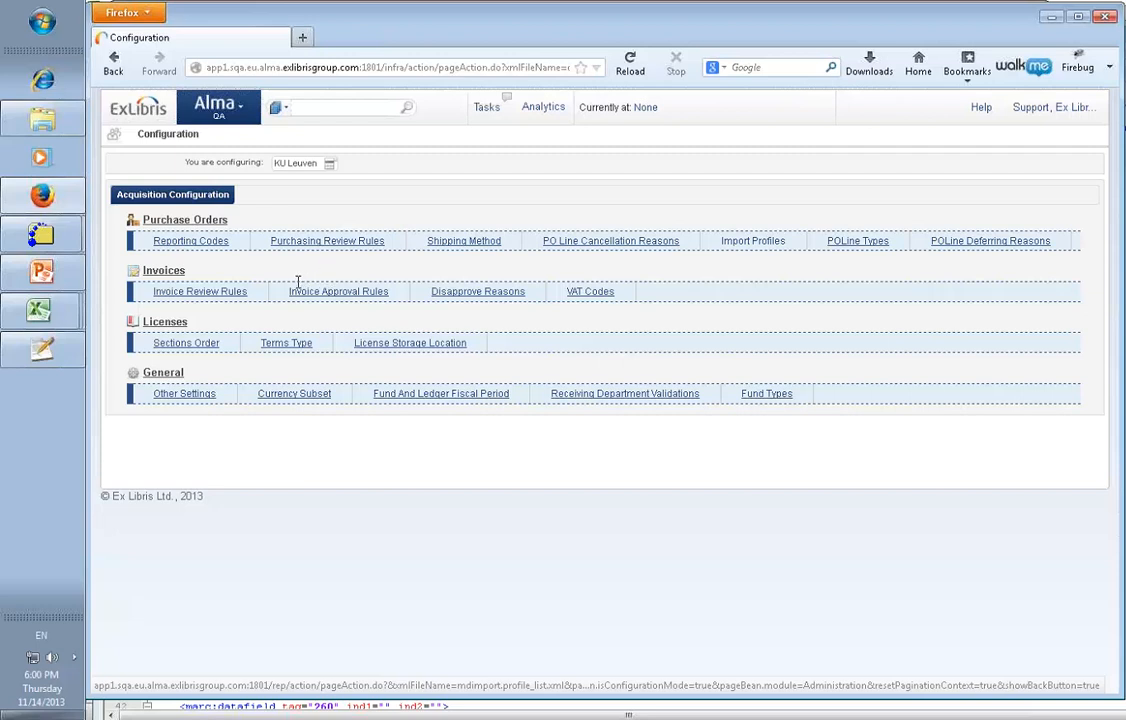
{"action": "mouse_move", "coordinate": [234, 280]}
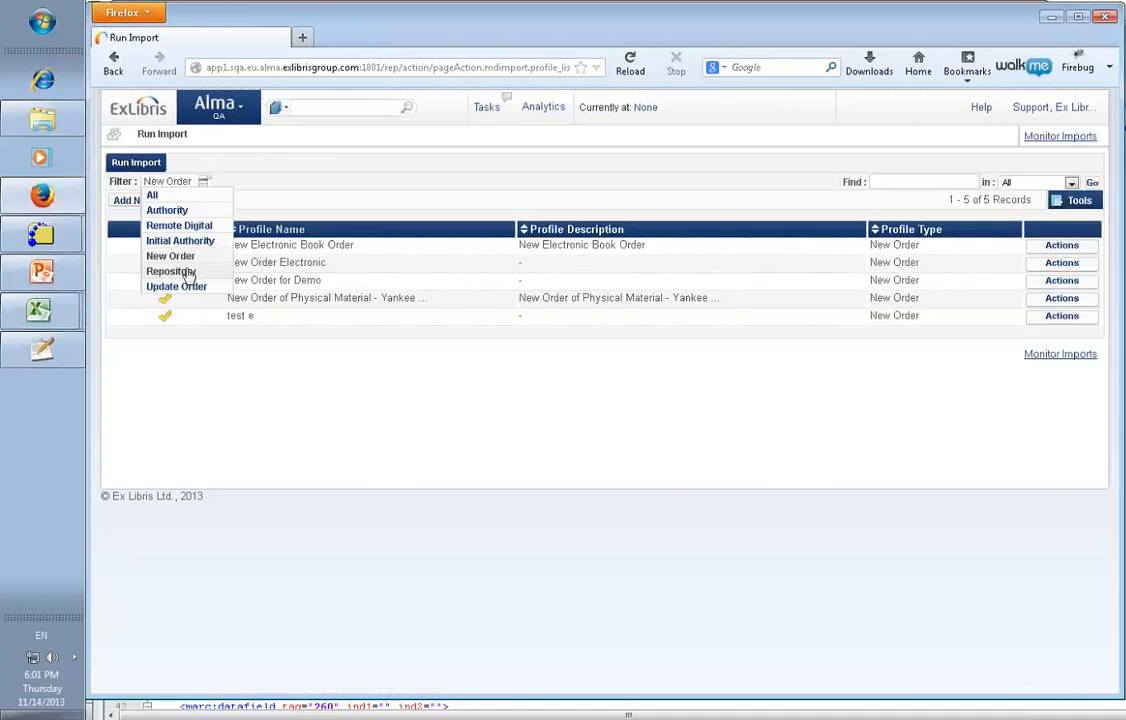
{"action": "left_click", "coordinate": [171, 271]}
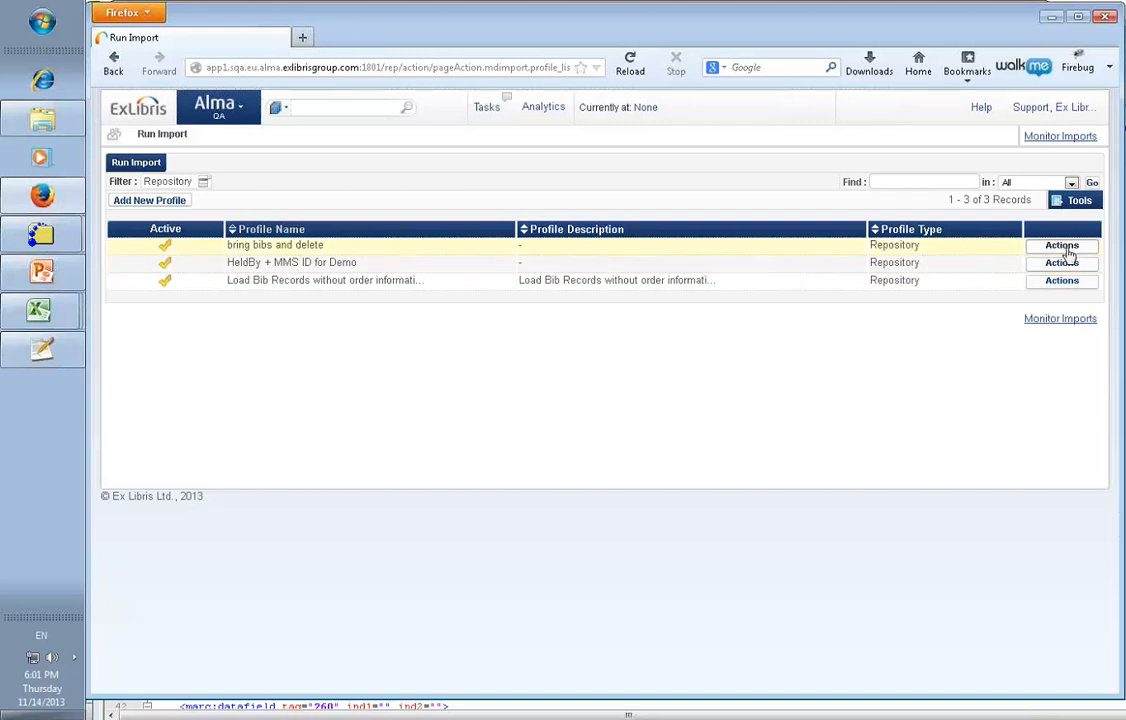
{"action": "left_click", "coordinate": [1061, 245]}
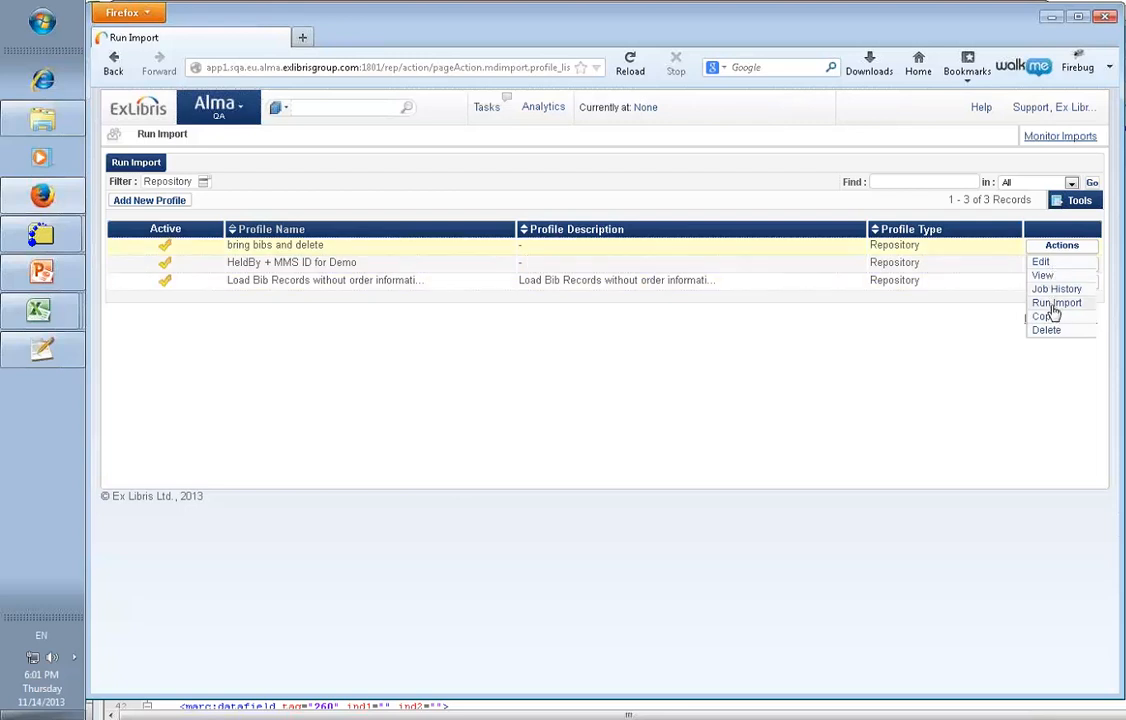
Run Import and add Bibs.xml from the URM-20477_Allow_Deletion folder to the files list
{"action": "left_click", "coordinate": [1056, 302]}
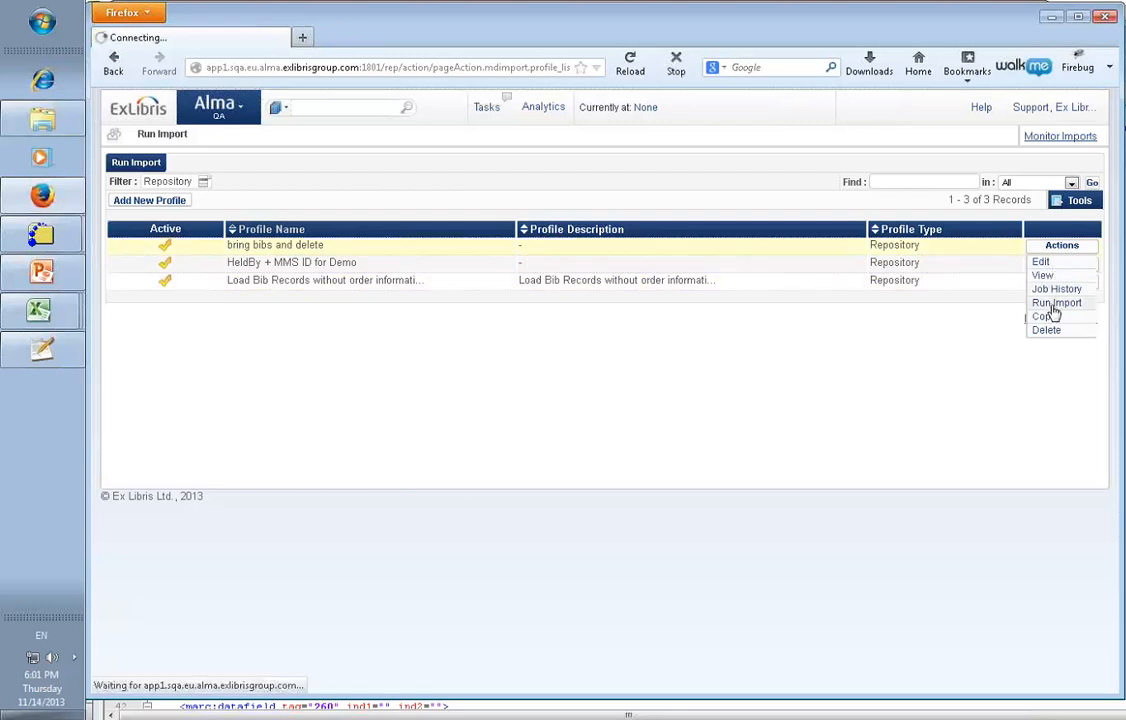
{"action": "left_click", "coordinate": [1056, 302]}
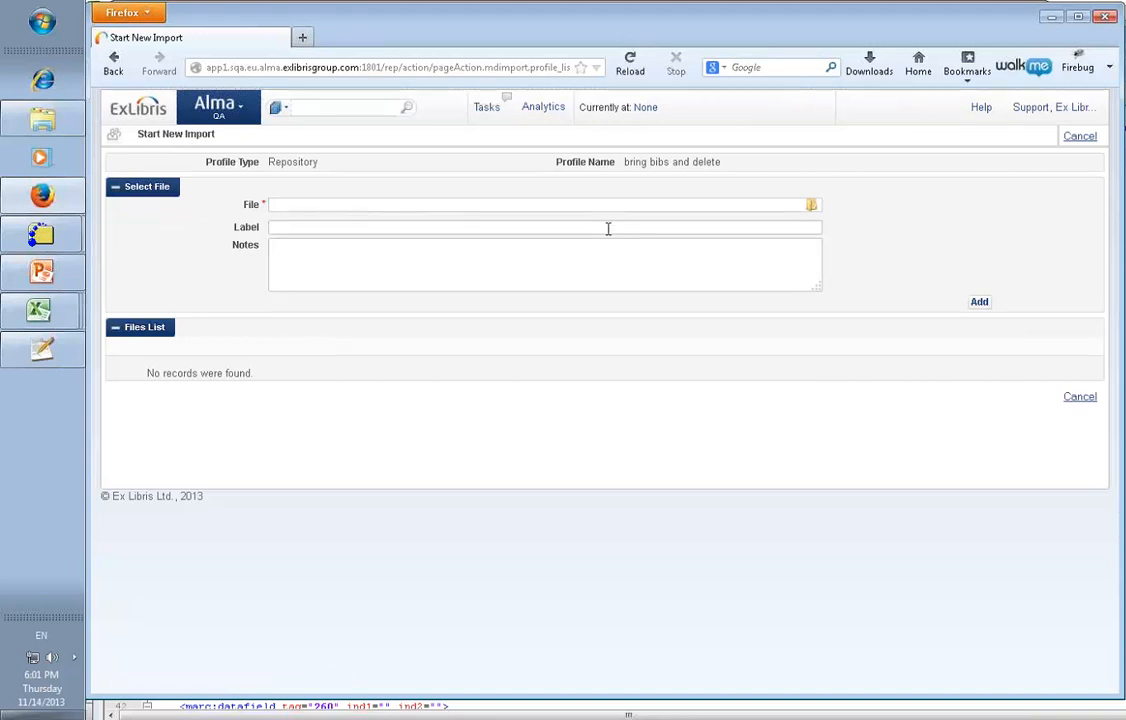
{"action": "left_click", "coordinate": [811, 205]}
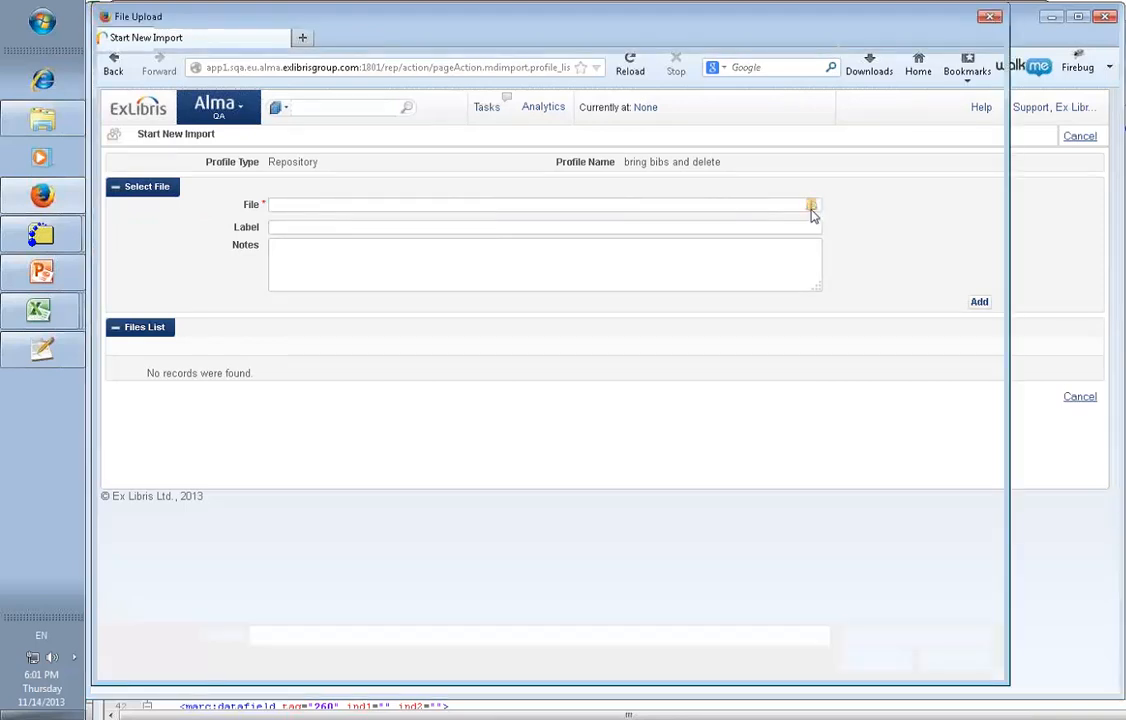
{"action": "left_click", "coordinate": [811, 205]}
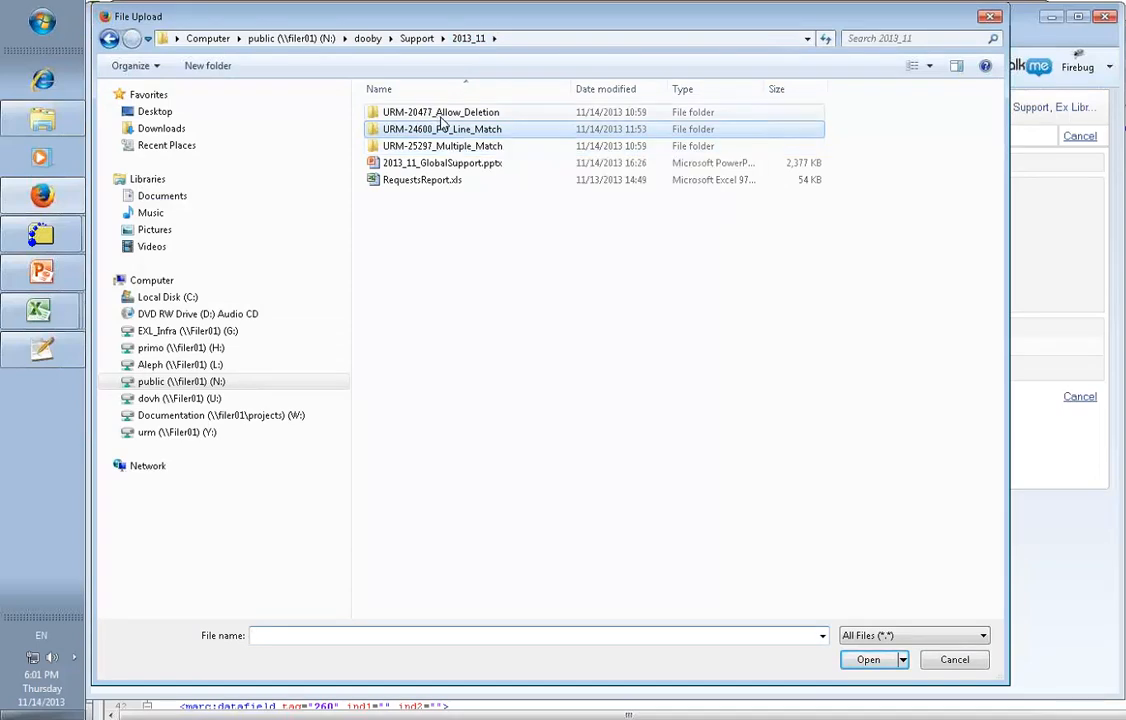
{"action": "double_click", "coordinate": [441, 112]}
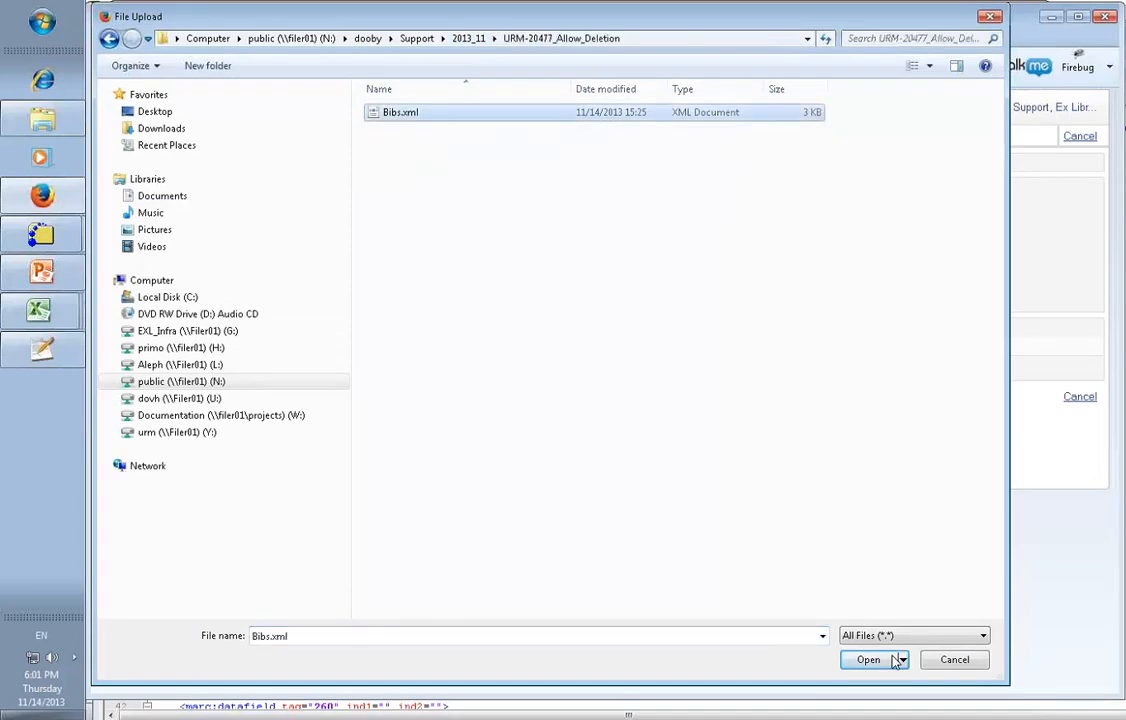
{"action": "left_click", "coordinate": [868, 659]}
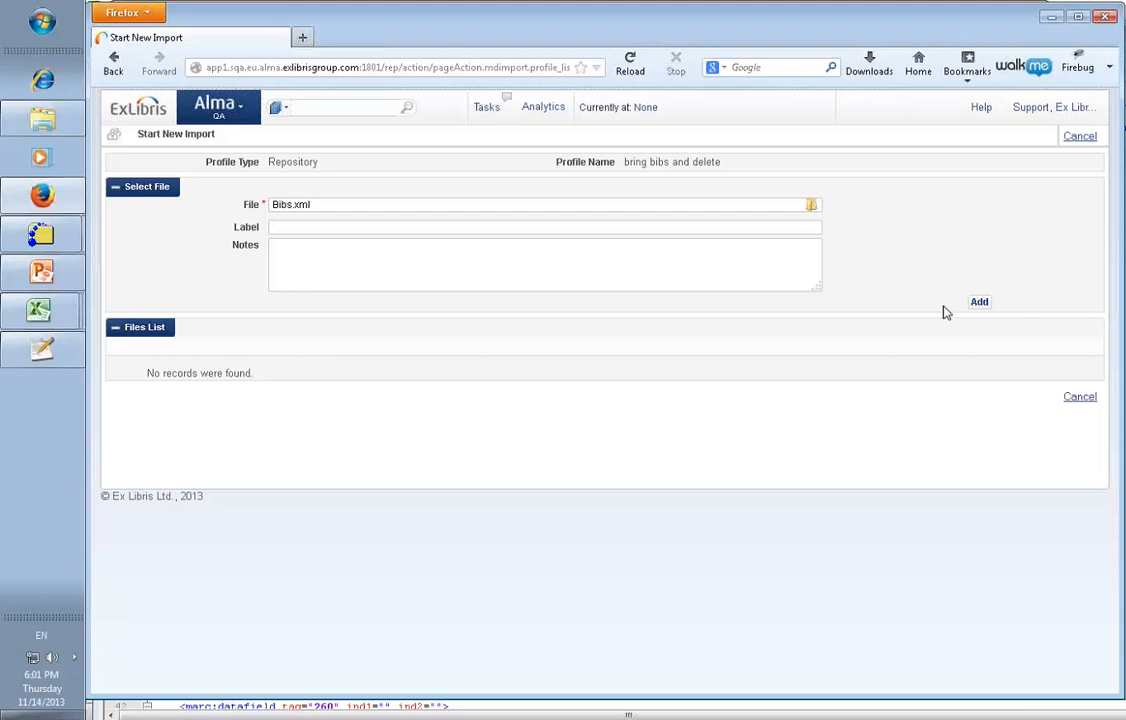
{"action": "left_click", "coordinate": [978, 301]}
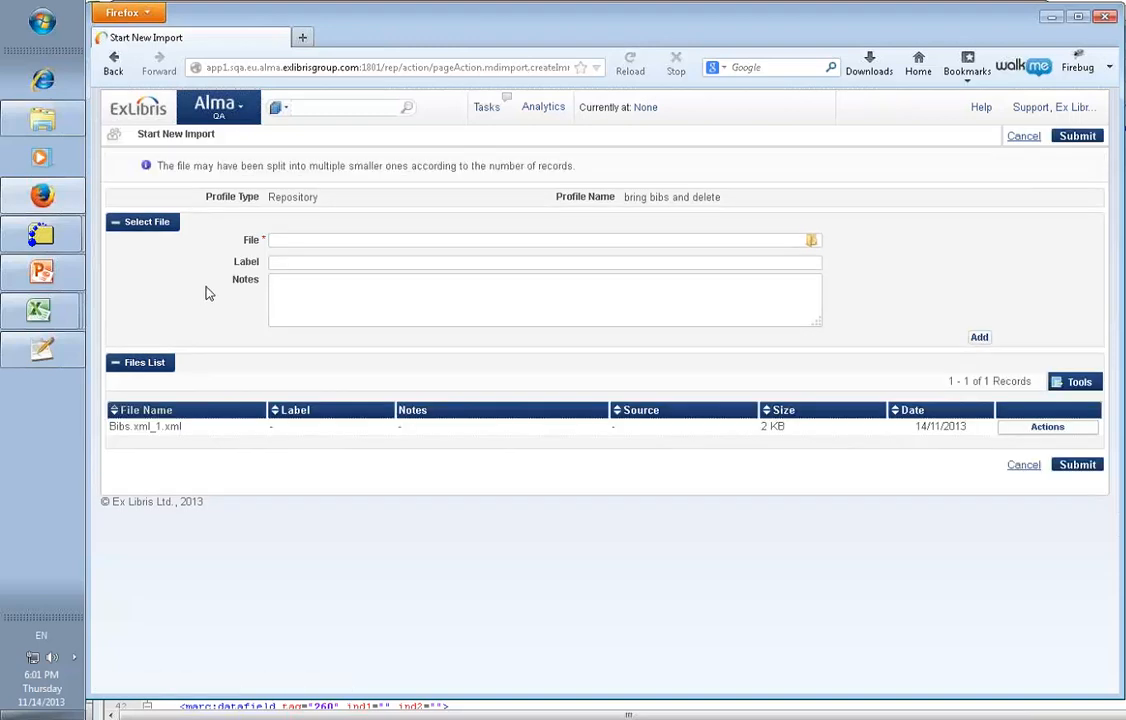
Reselect Bibs.xml in the chooser and submit the import job
{"action": "left_click", "coordinate": [811, 240]}
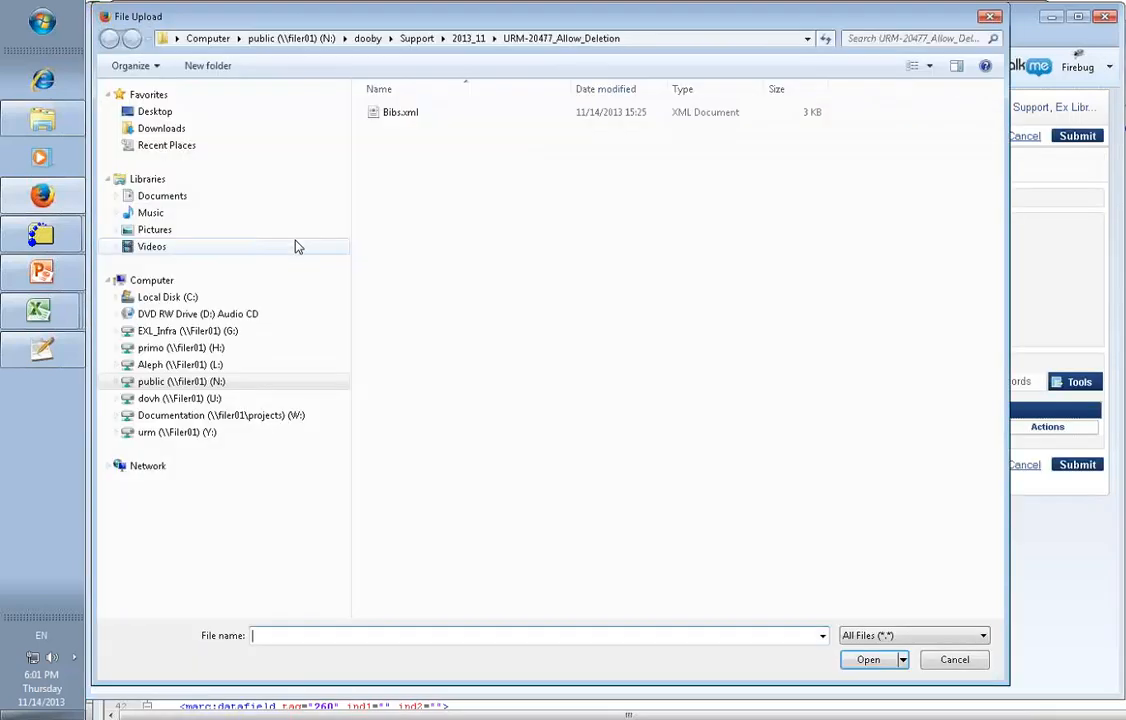
{"action": "left_click", "coordinate": [400, 111]}
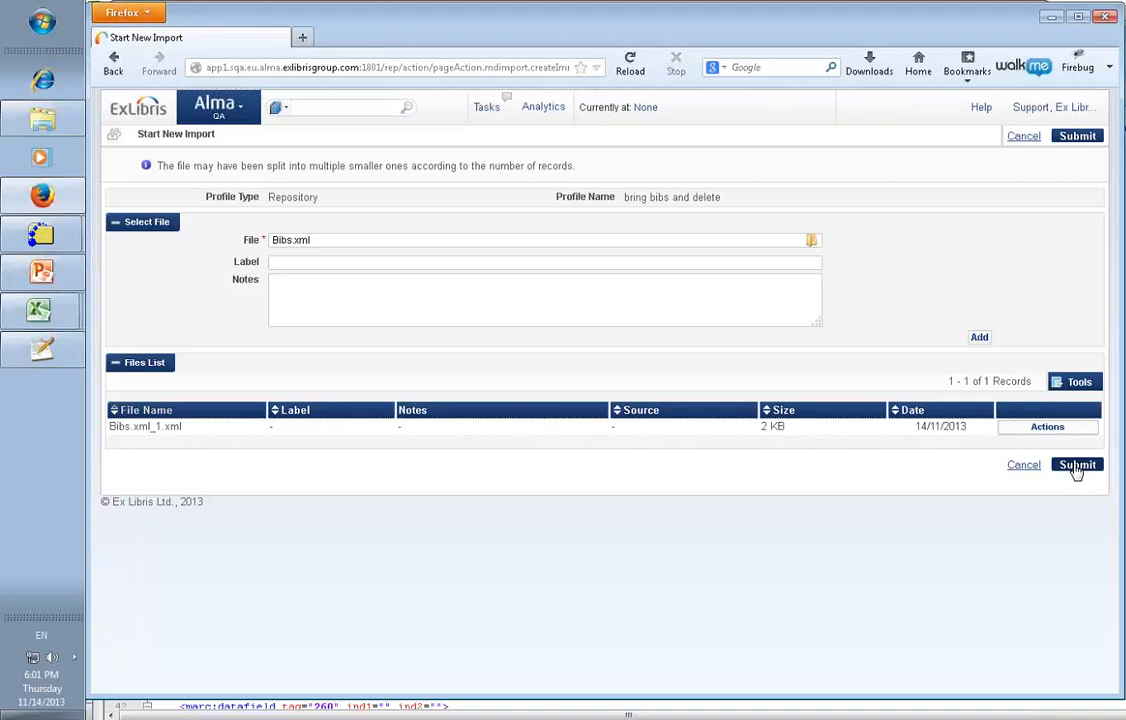
{"action": "left_click", "coordinate": [1077, 464]}
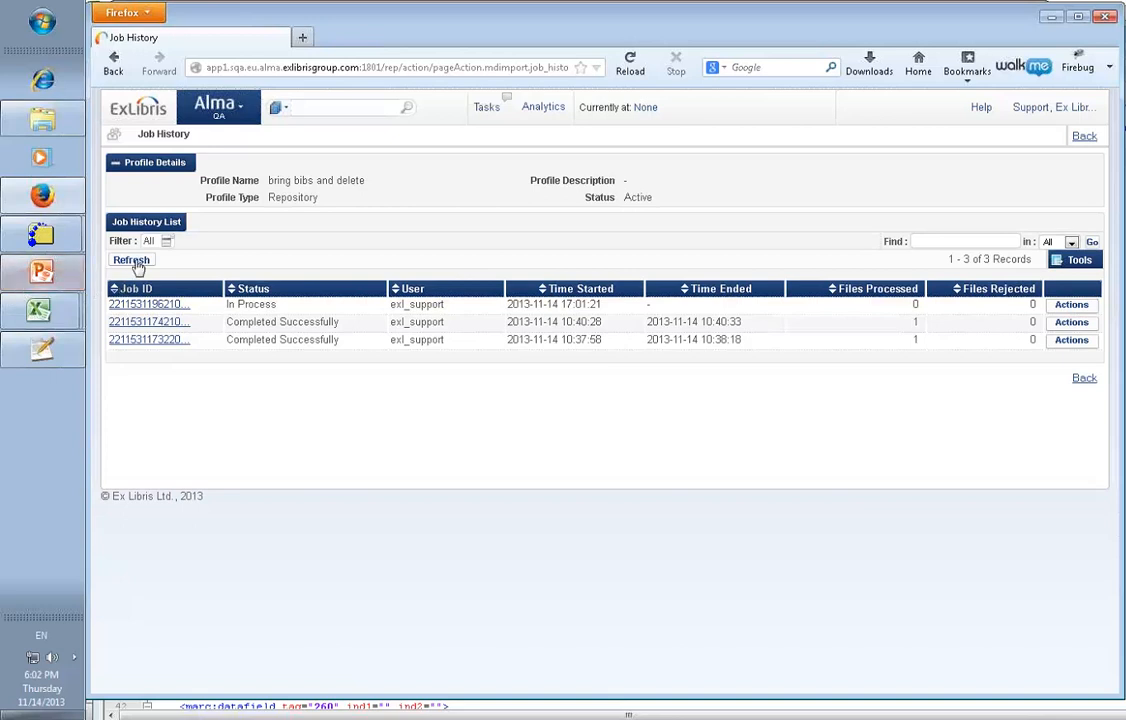
Refresh Job History and view the newest job's Imported Records showing bib1 and bib2
{"action": "left_click", "coordinate": [131, 259]}
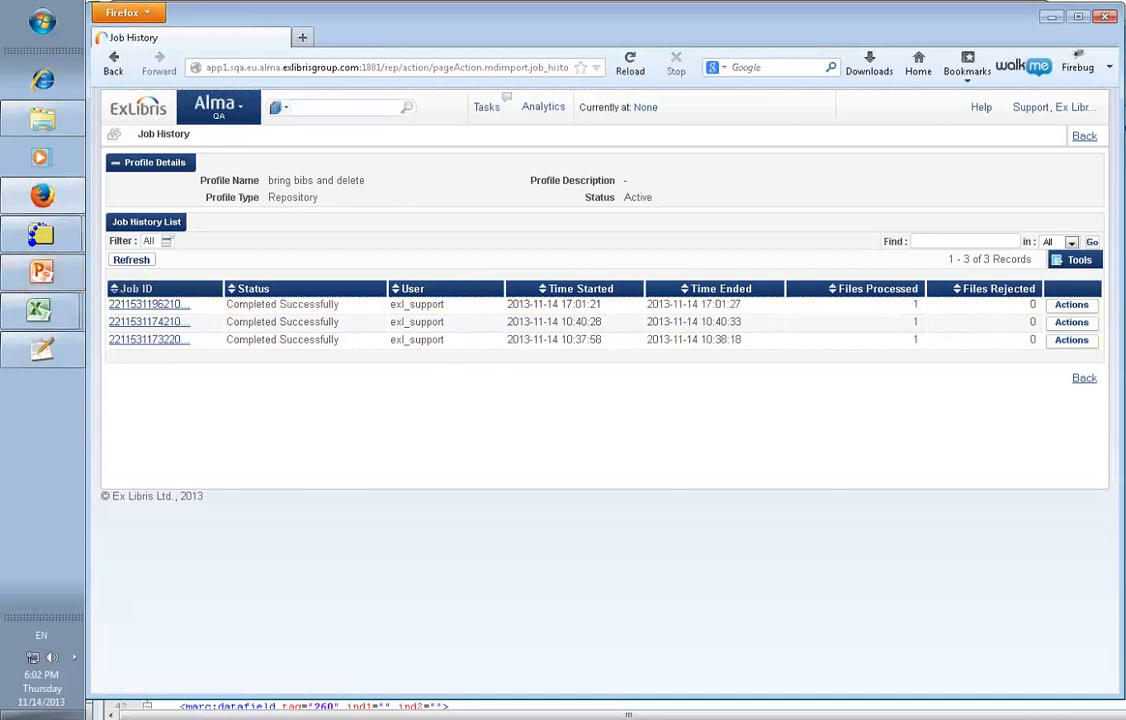
{"action": "left_click", "coordinate": [1071, 304]}
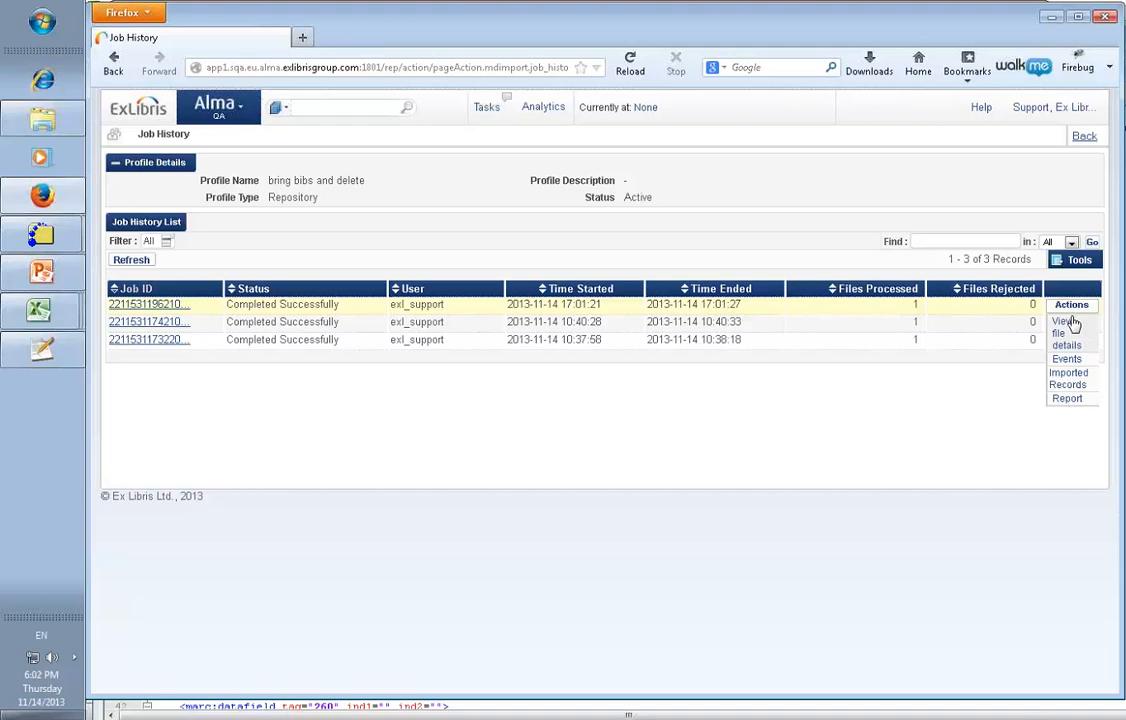
{"action": "left_click", "coordinate": [1068, 378]}
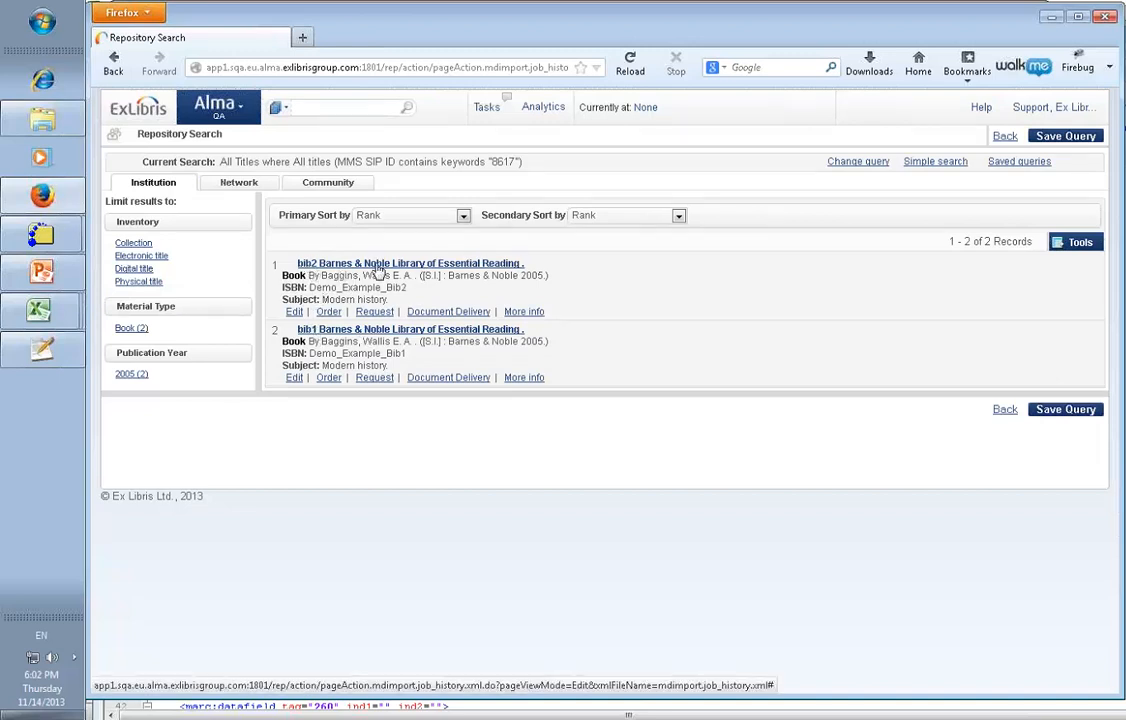
{"action": "mouse_move", "coordinate": [351, 354]}
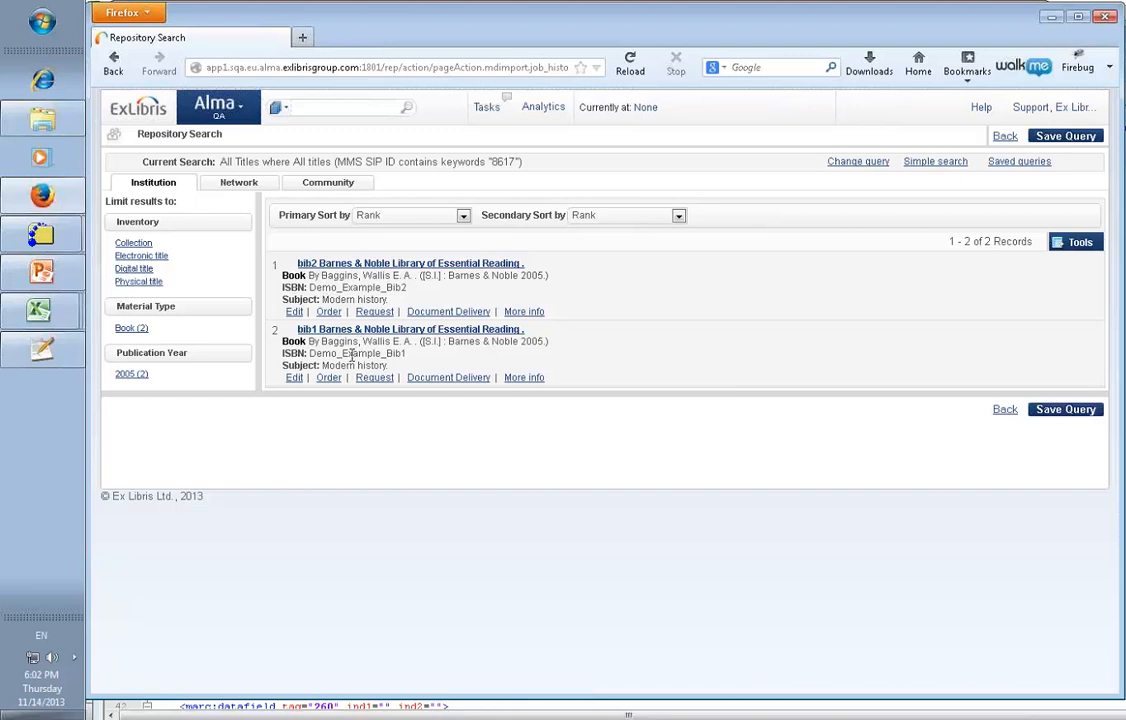
{"action": "mouse_move", "coordinate": [392, 373]}
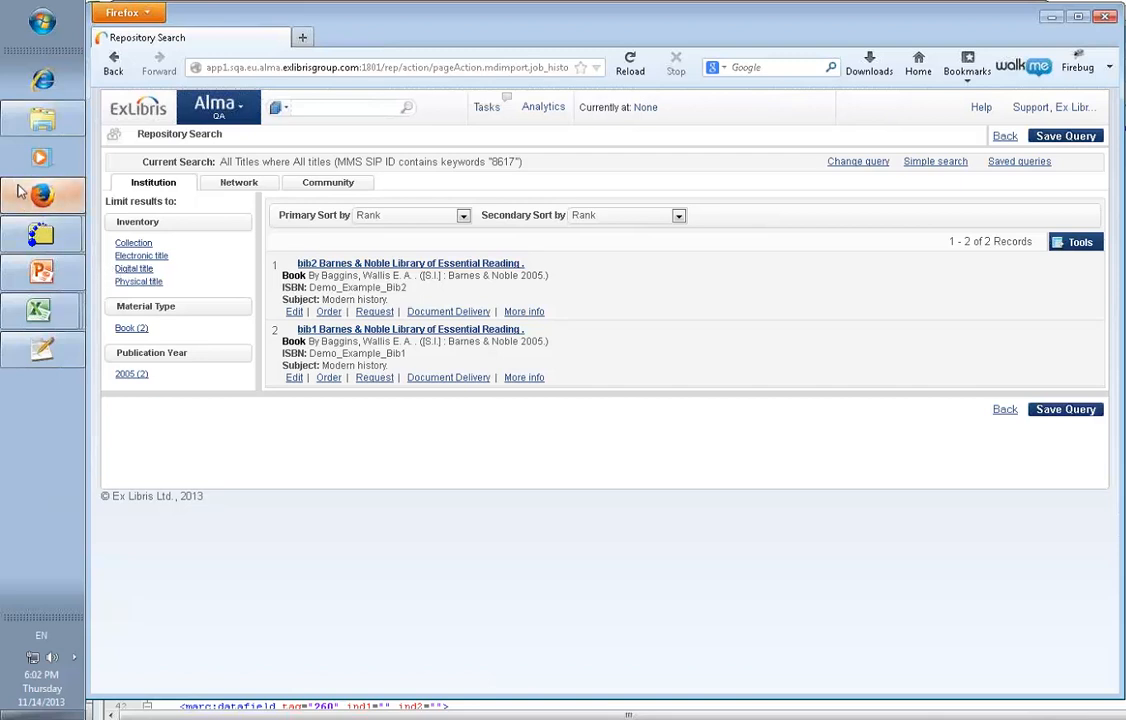
{"action": "mouse_move", "coordinate": [41, 272]}
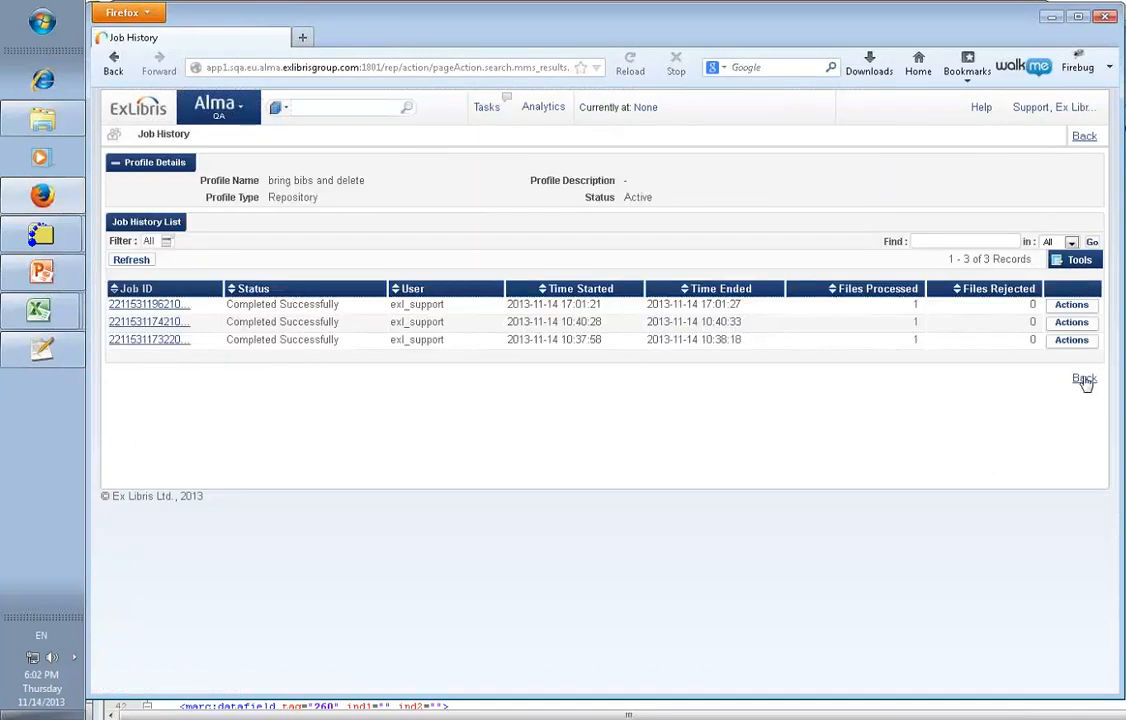
Edit 'bring bibs and delete' and view its Match Profile settings with Overlay and Allow Delete
{"action": "left_click", "coordinate": [1084, 379]}
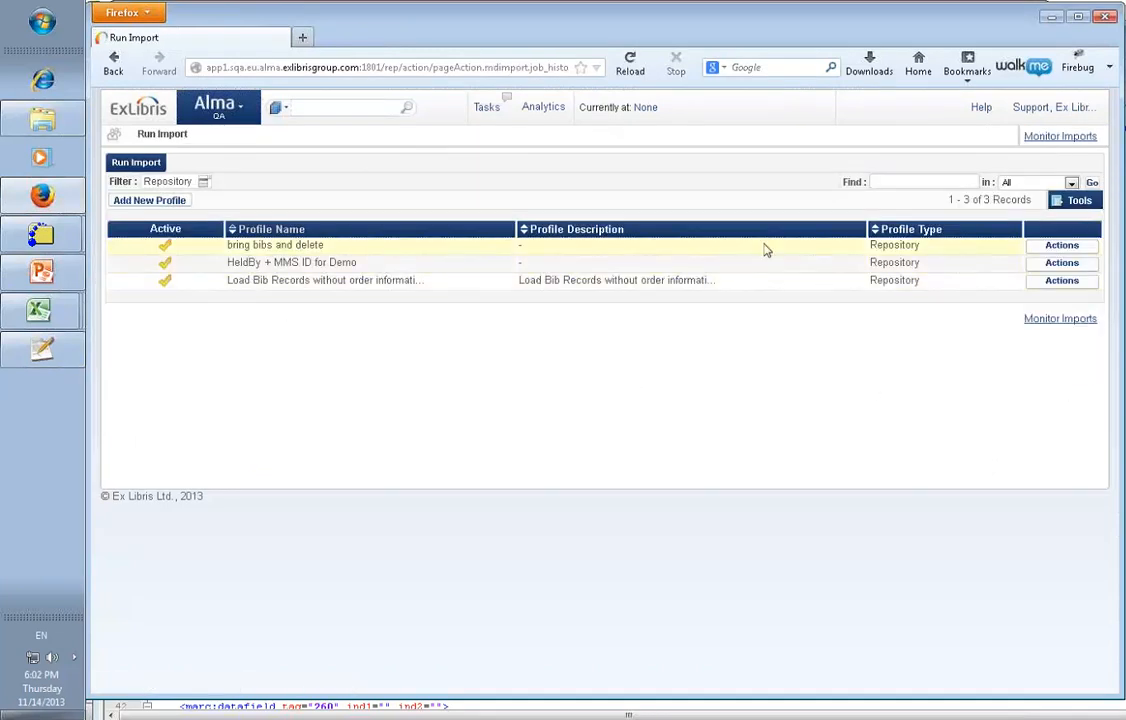
{"action": "mouse_move", "coordinate": [1061, 262]}
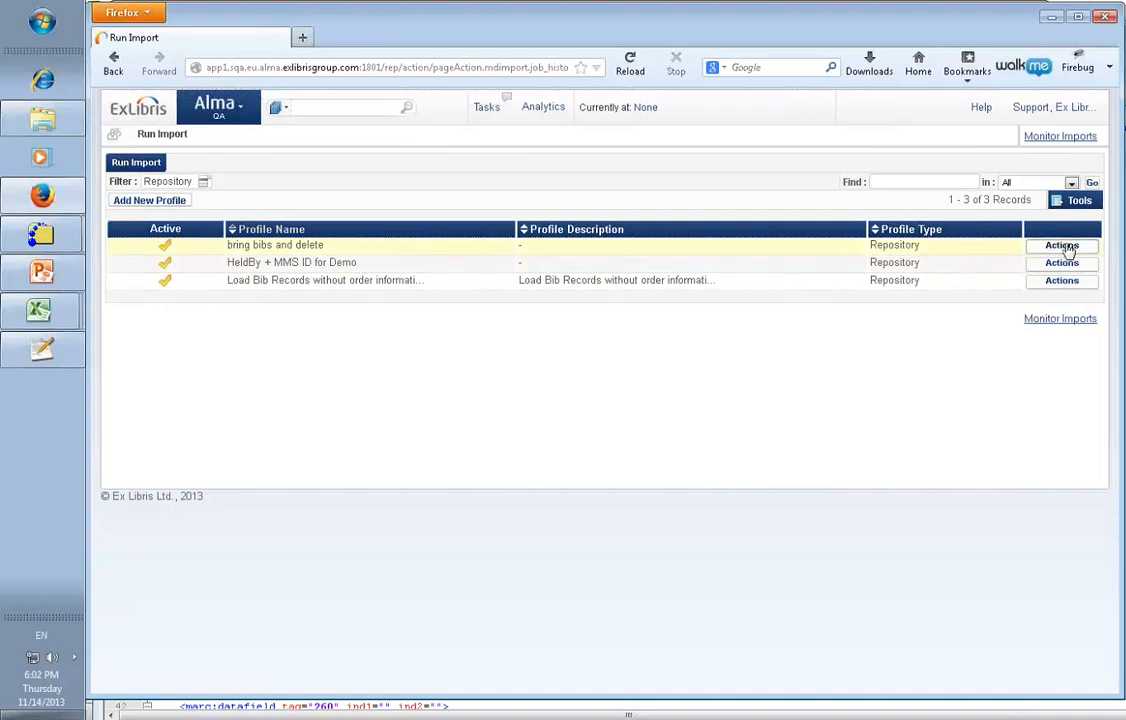
{"action": "left_click", "coordinate": [1061, 245]}
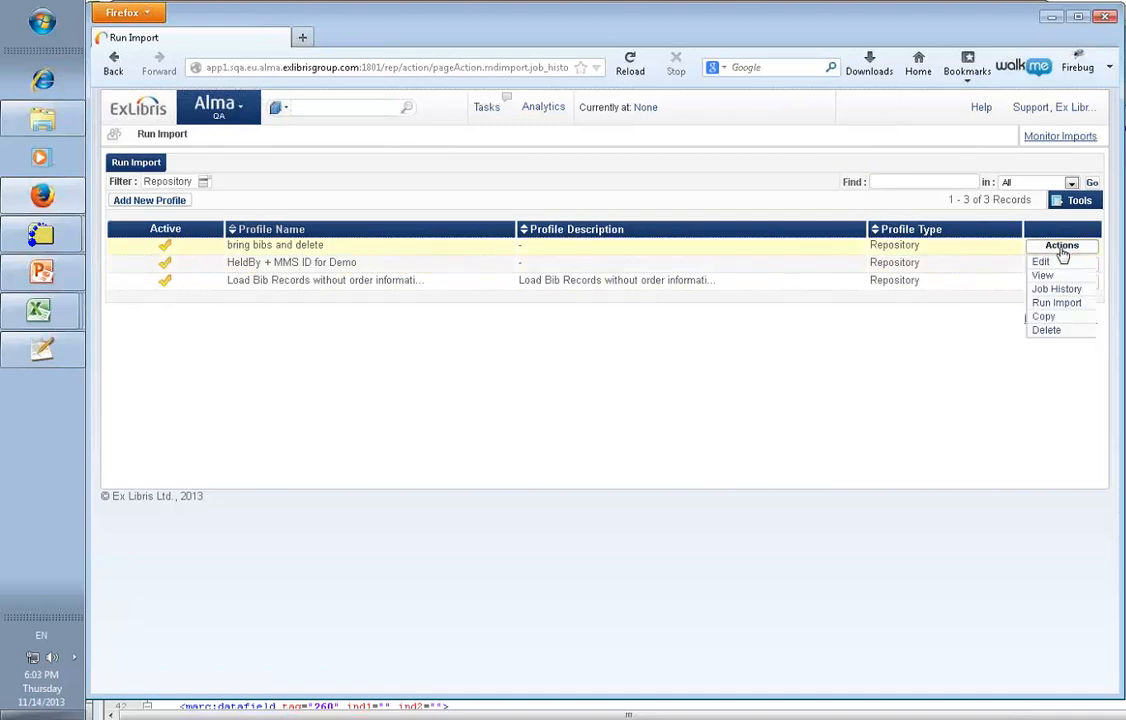
{"action": "mouse_move", "coordinate": [1048, 269]}
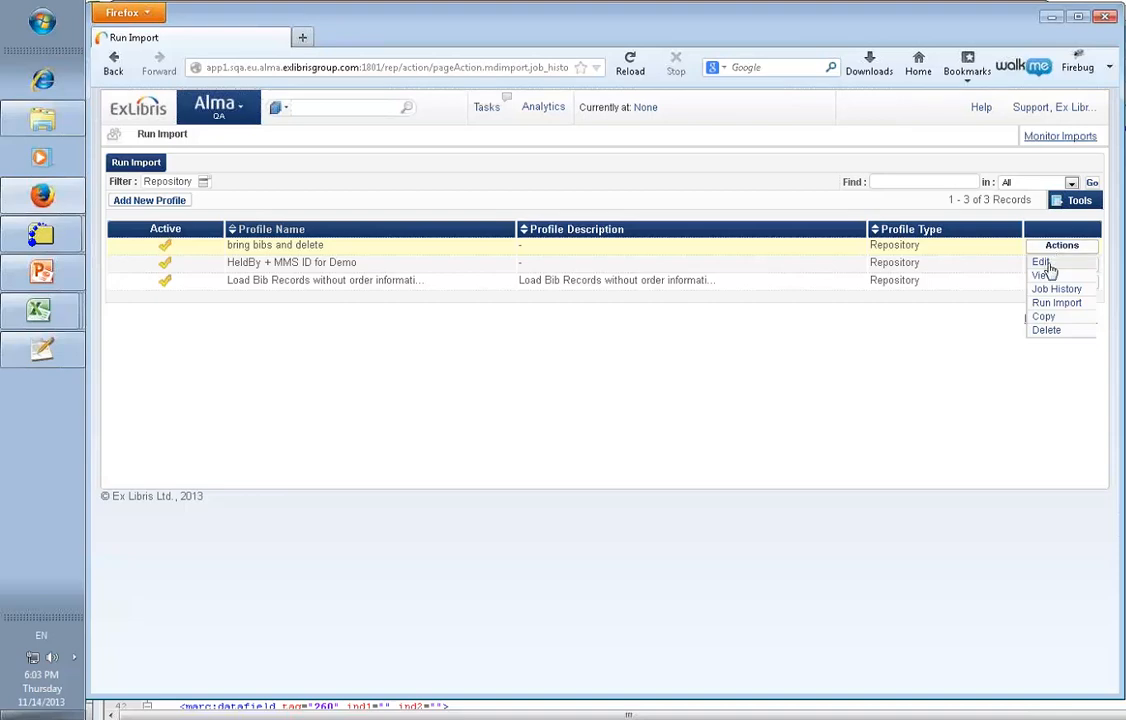
{"action": "left_click", "coordinate": [1040, 261]}
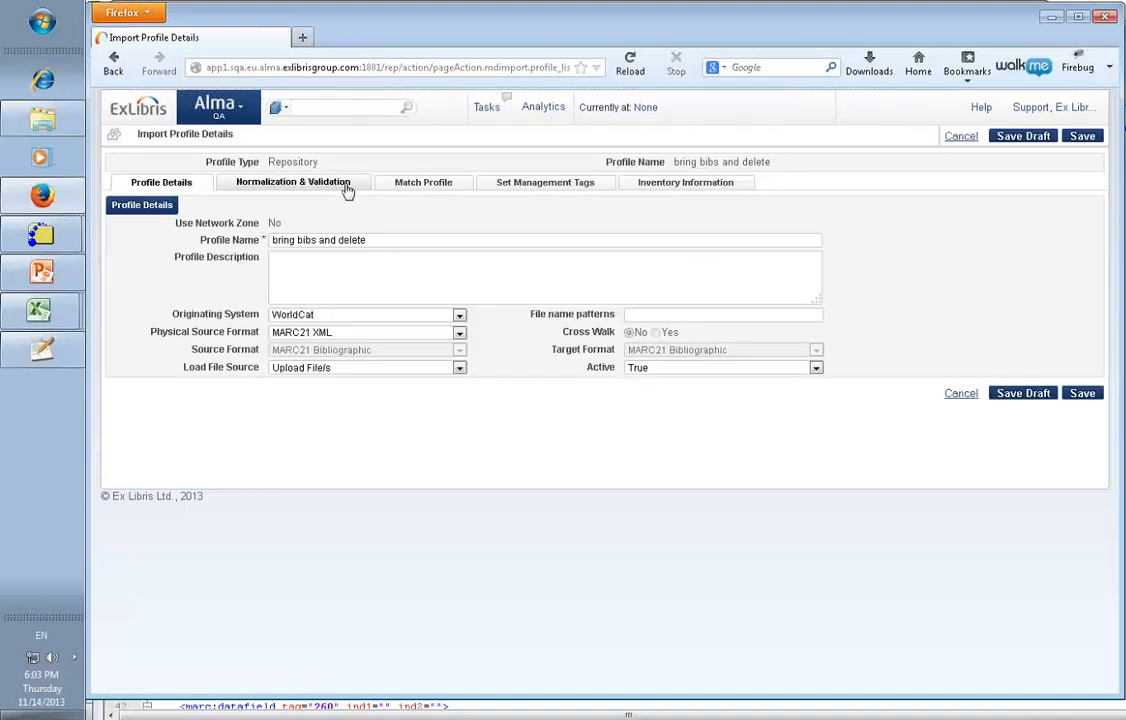
{"action": "left_click", "coordinate": [293, 182]}
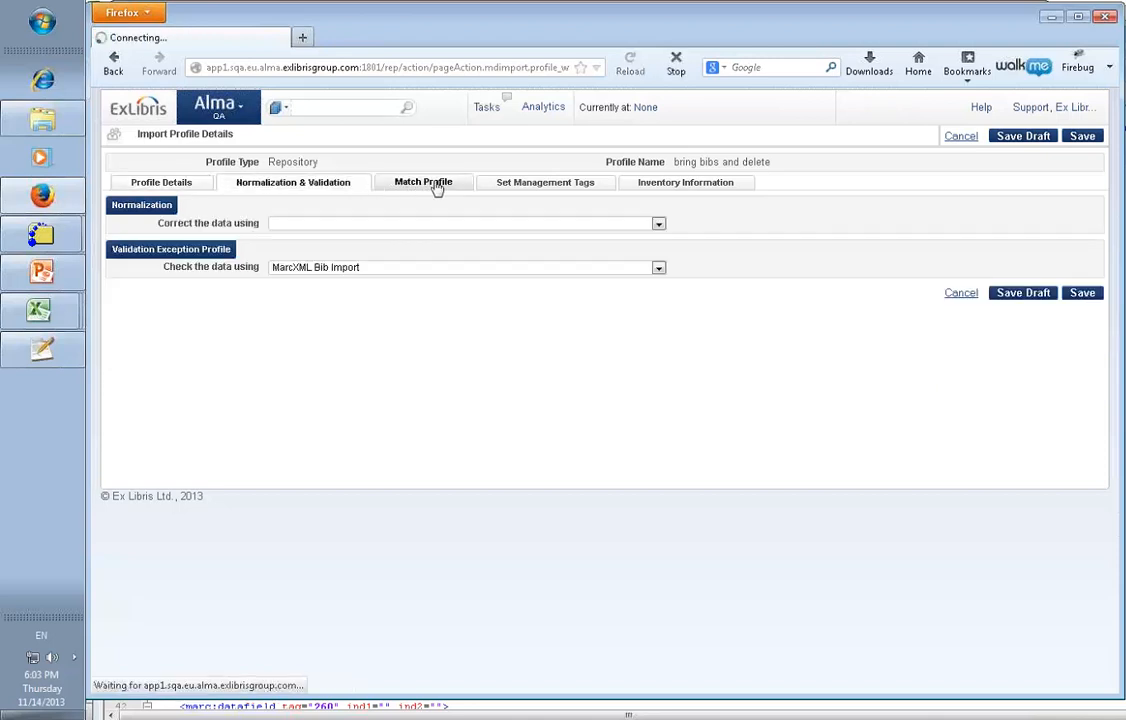
{"action": "left_click", "coordinate": [423, 182]}
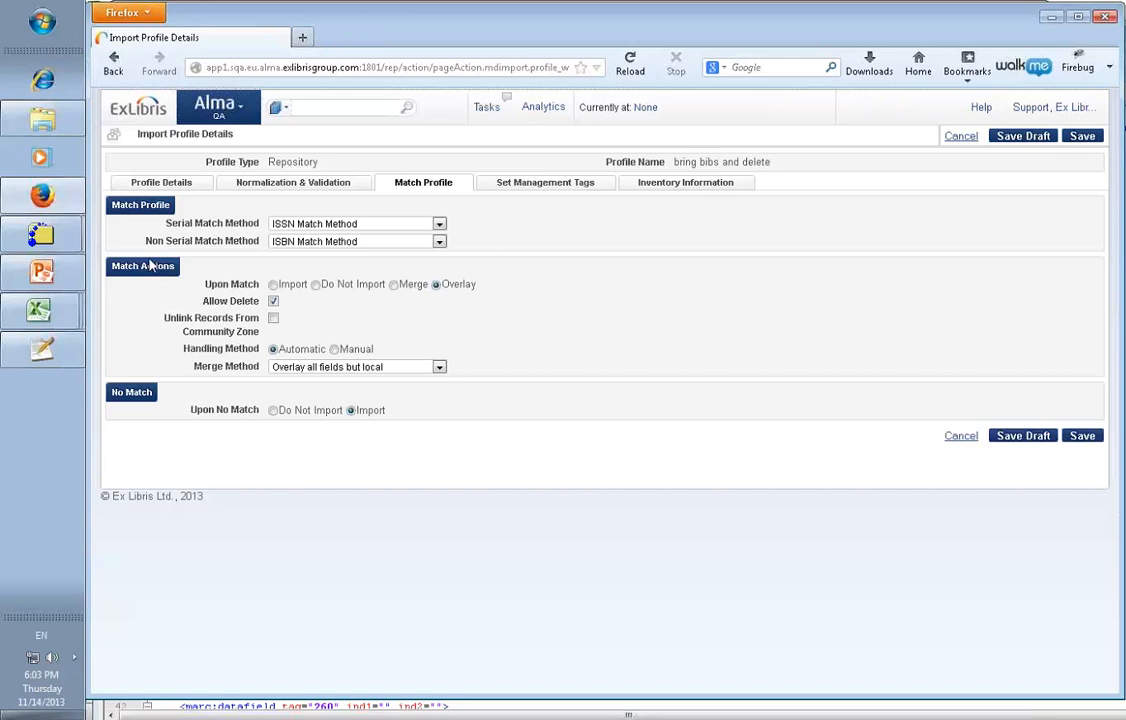
{"action": "mouse_move", "coordinate": [196, 275]}
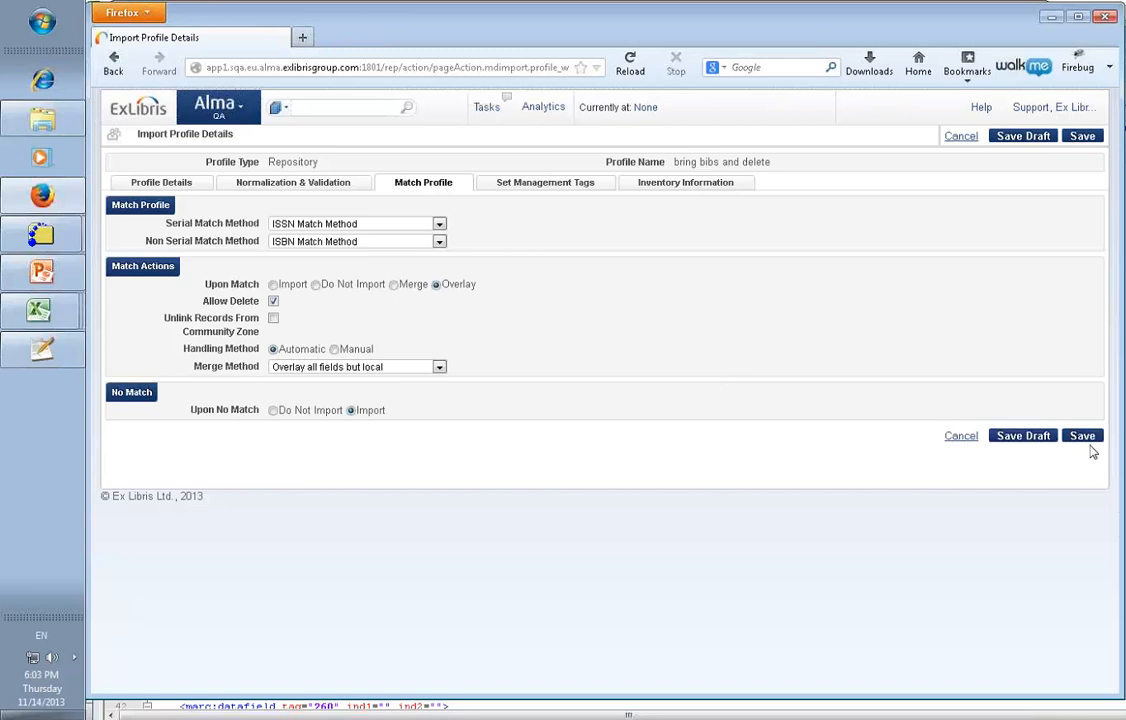
Save the profile and start Run Import on 'bring bibs and delete' again
{"action": "left_click", "coordinate": [1082, 435]}
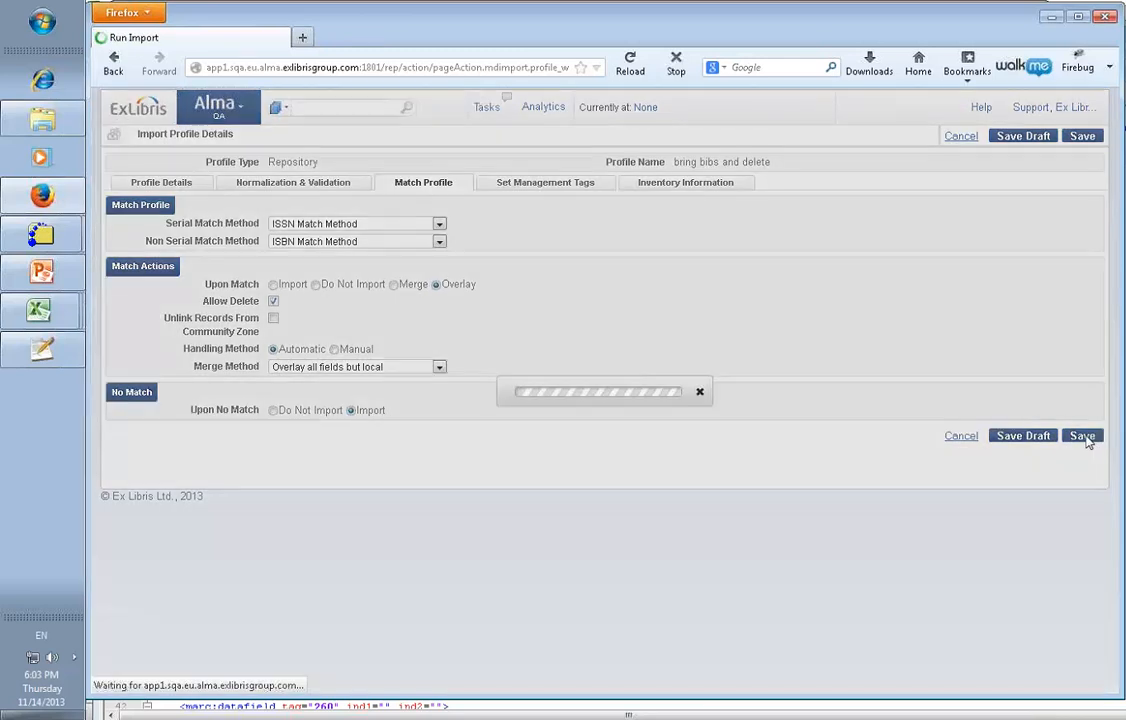
{"action": "left_click", "coordinate": [1082, 435]}
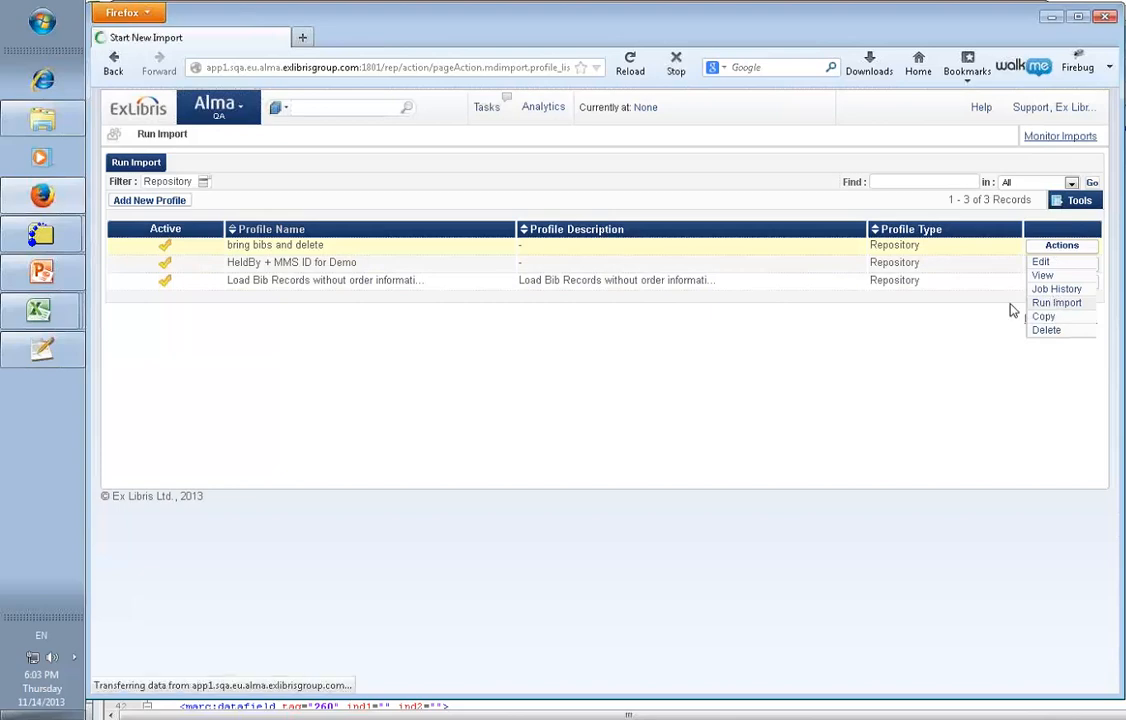
{"action": "left_click", "coordinate": [1056, 302]}
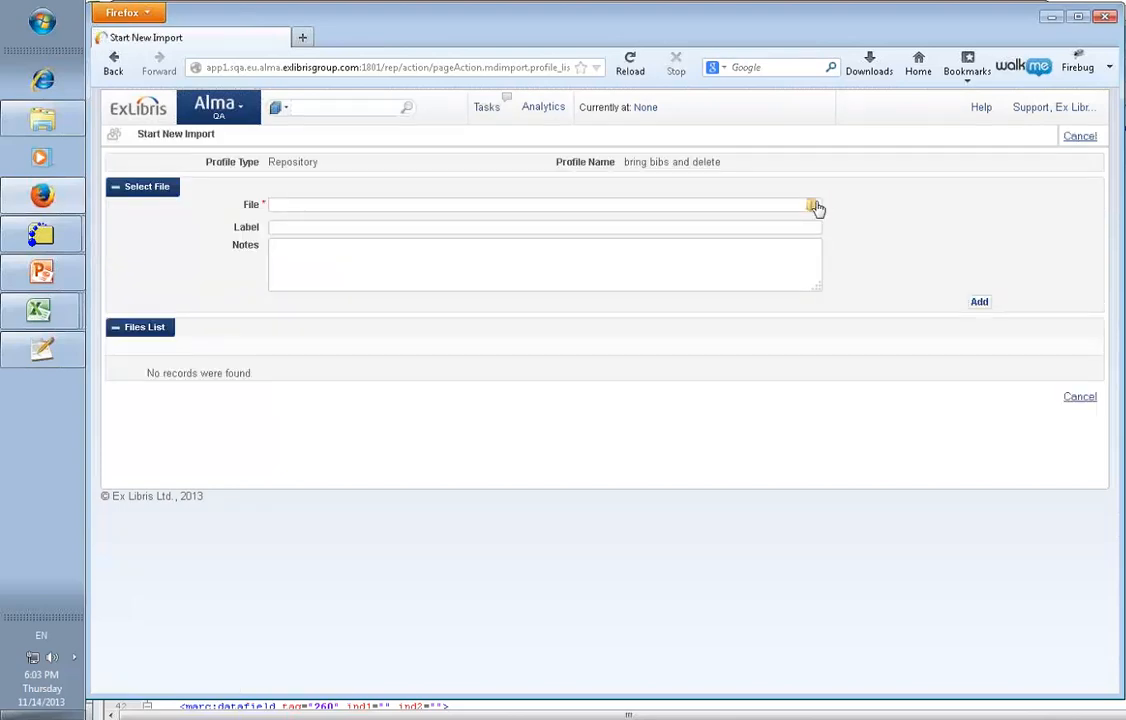
Upload Bibs.xml and submit the new import job
{"action": "left_click", "coordinate": [813, 205]}
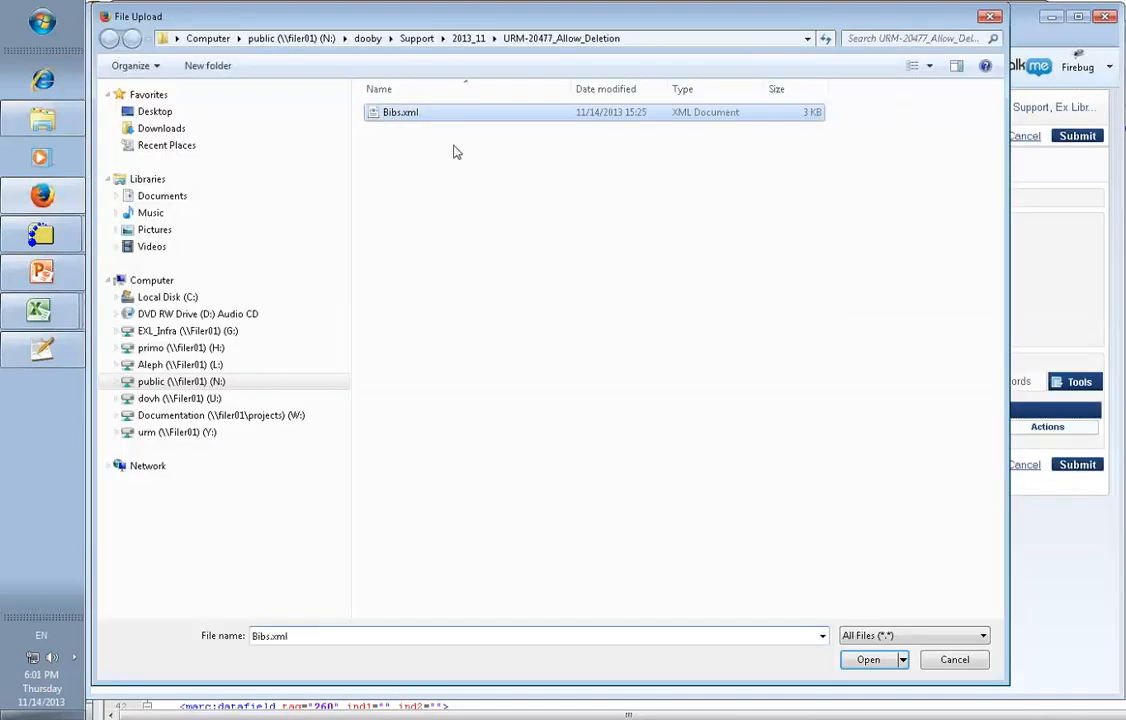
{"action": "left_click", "coordinate": [868, 659]}
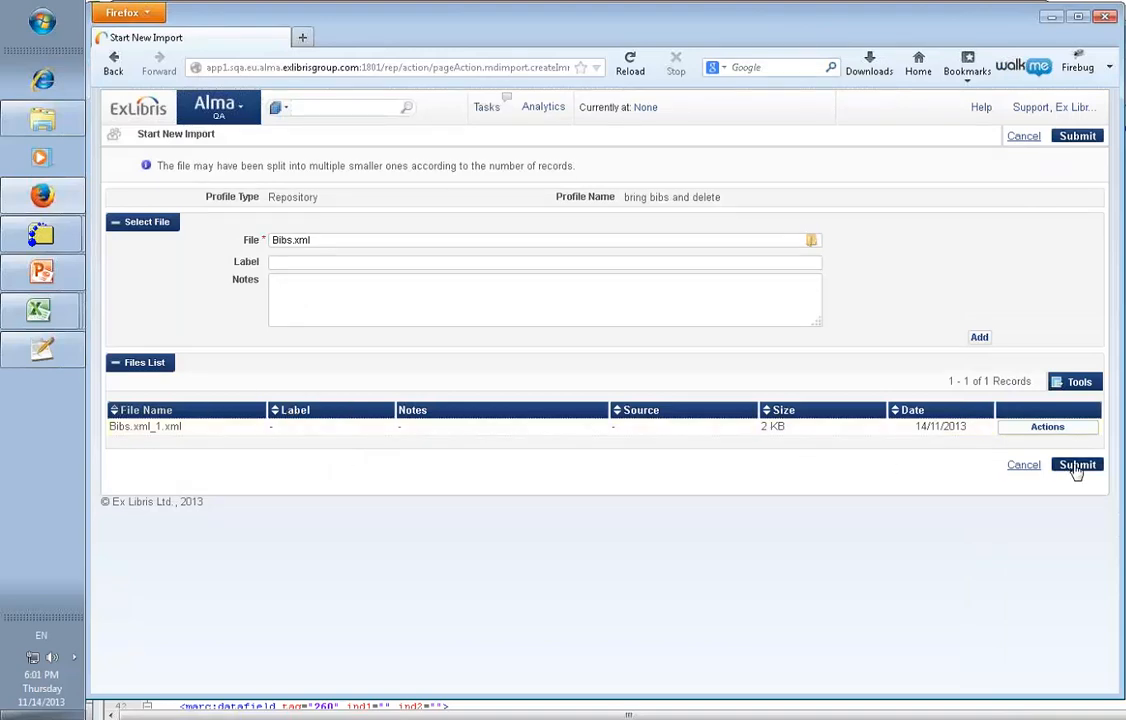
{"action": "left_click", "coordinate": [1077, 464]}
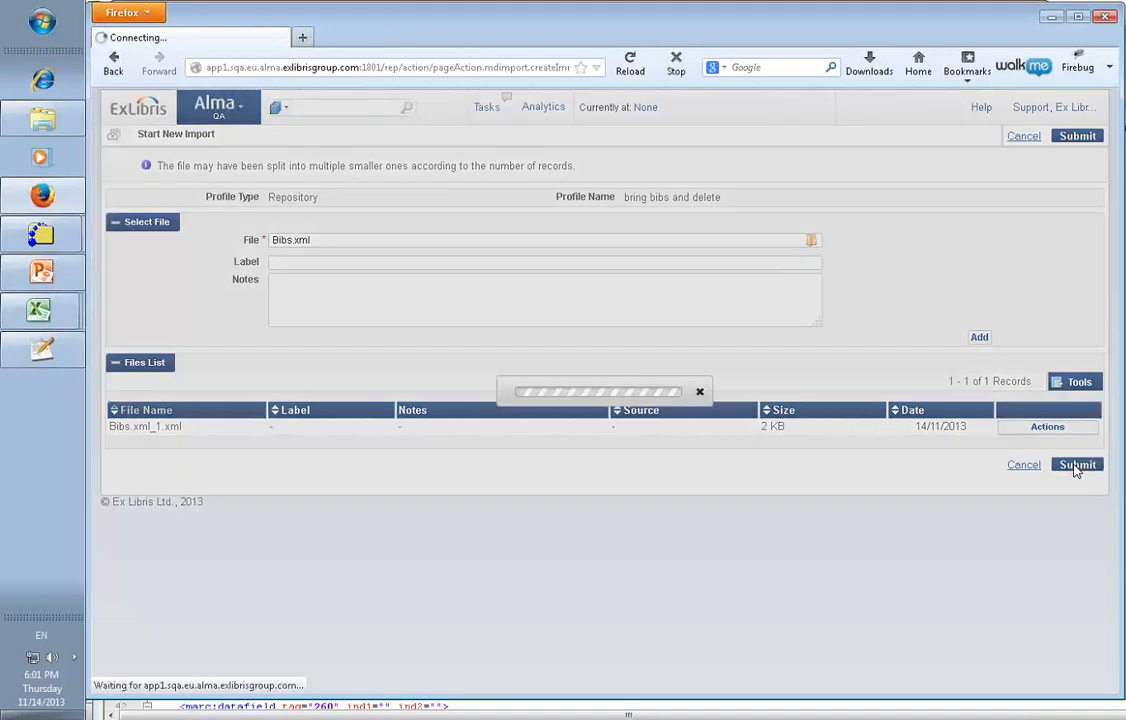
{"action": "left_click", "coordinate": [1077, 464]}
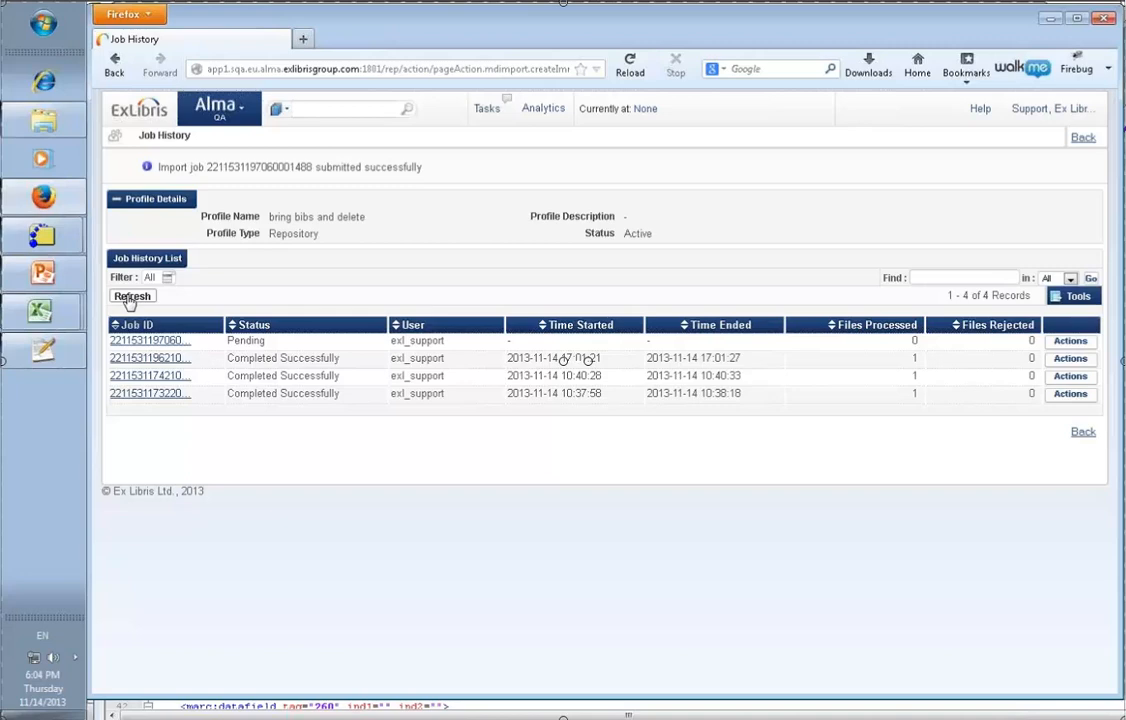
Refresh Job History and view the newest job's Imported Records, now only bib2
{"action": "left_click", "coordinate": [131, 295]}
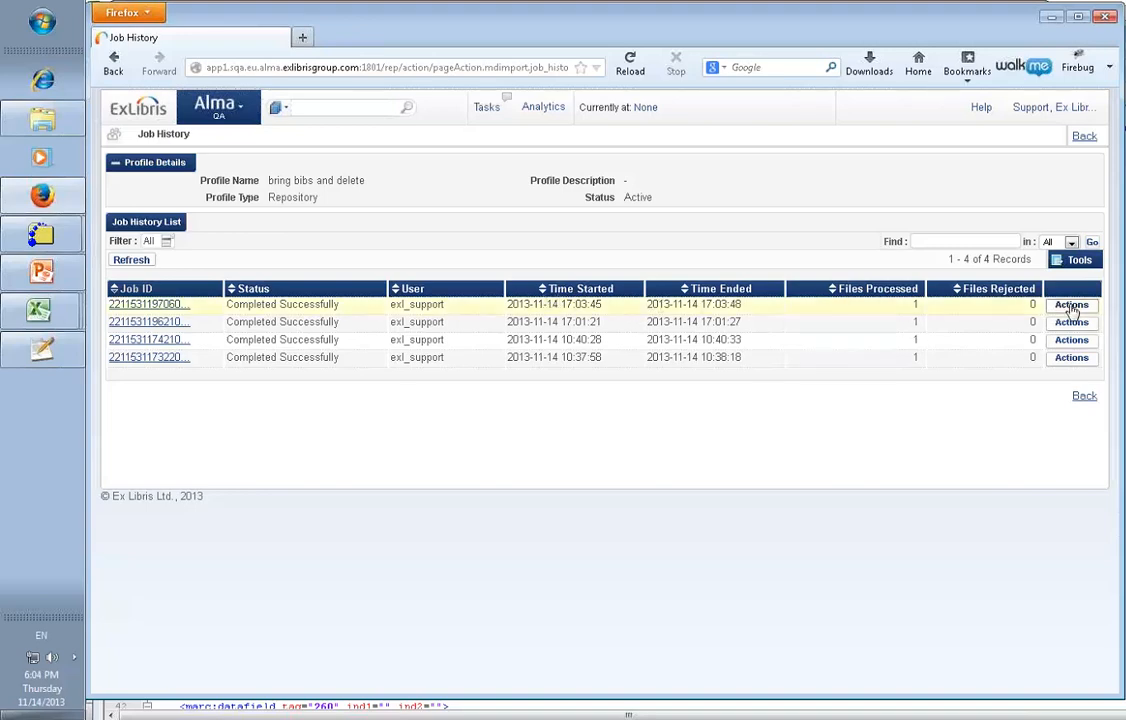
{"action": "left_click", "coordinate": [1071, 304]}
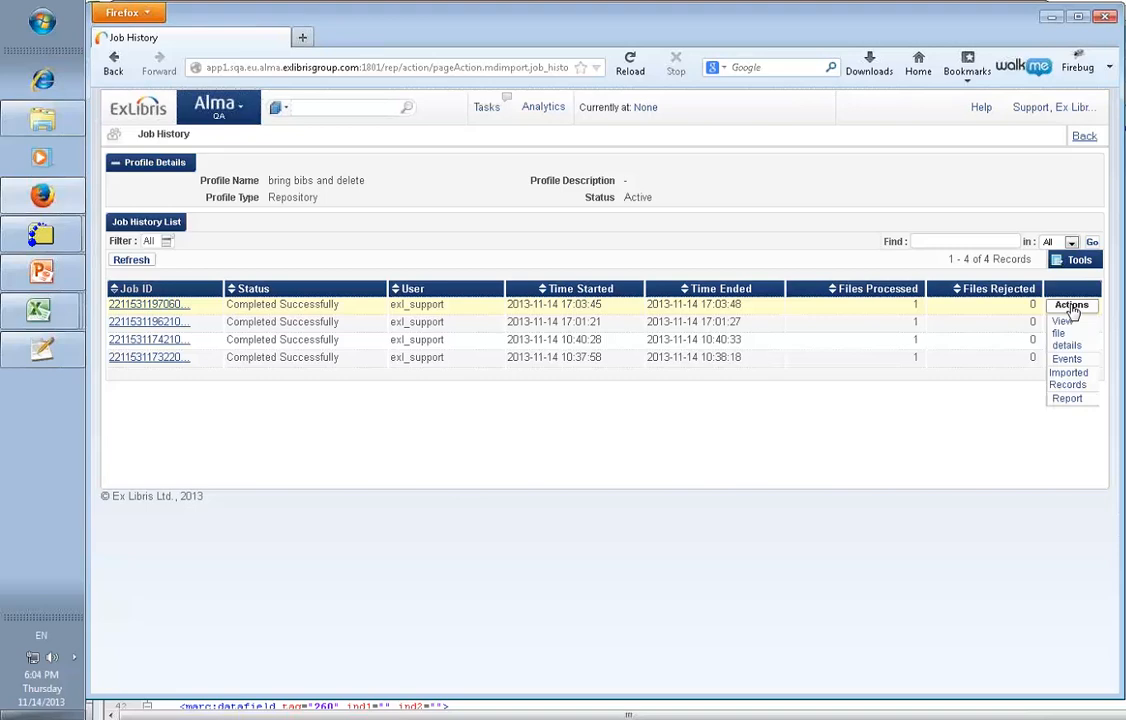
{"action": "mouse_move", "coordinate": [1066, 359]}
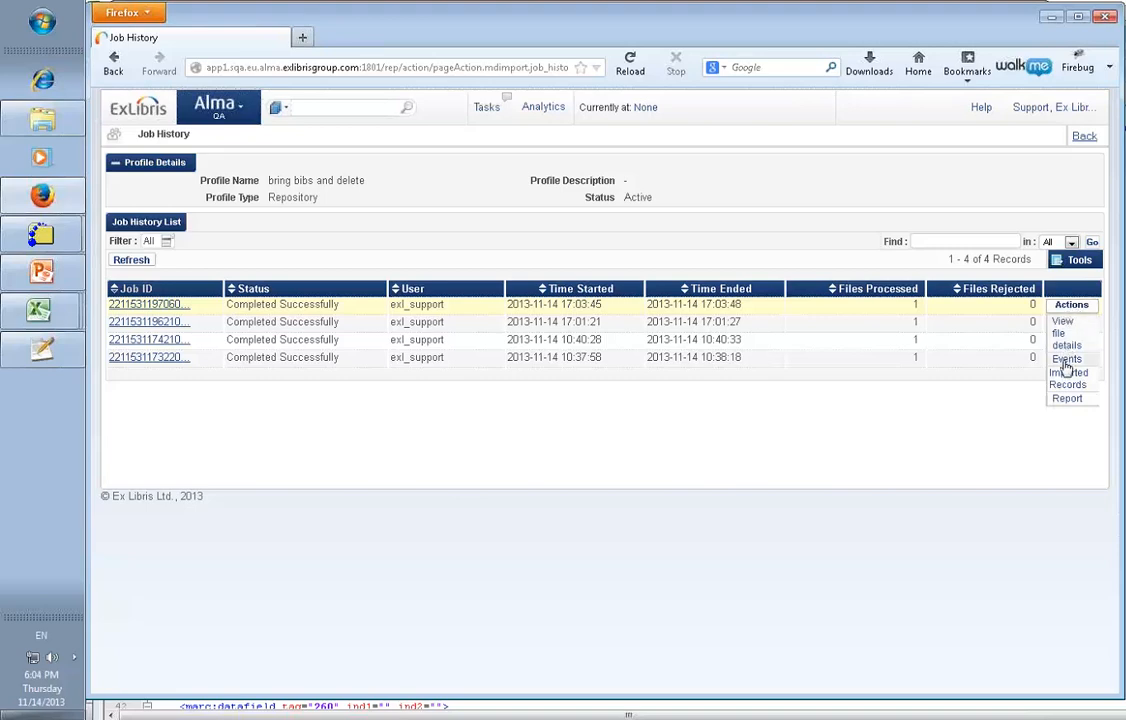
{"action": "left_click", "coordinate": [1067, 378]}
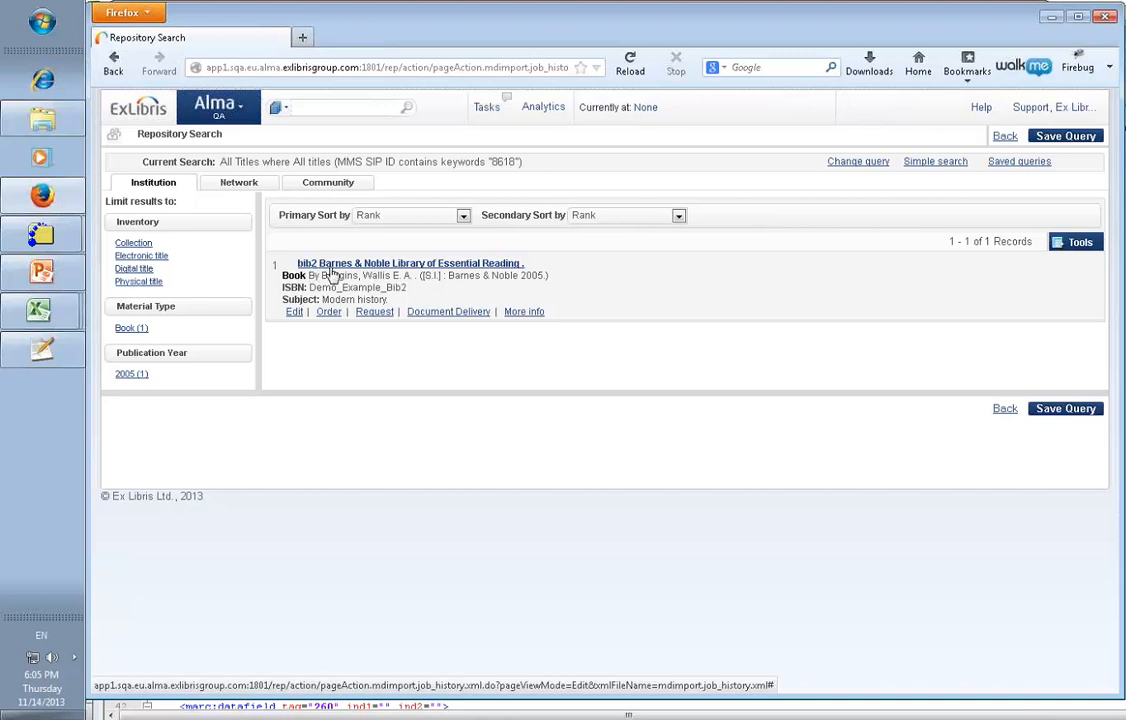
{"action": "mouse_move", "coordinate": [335, 277]}
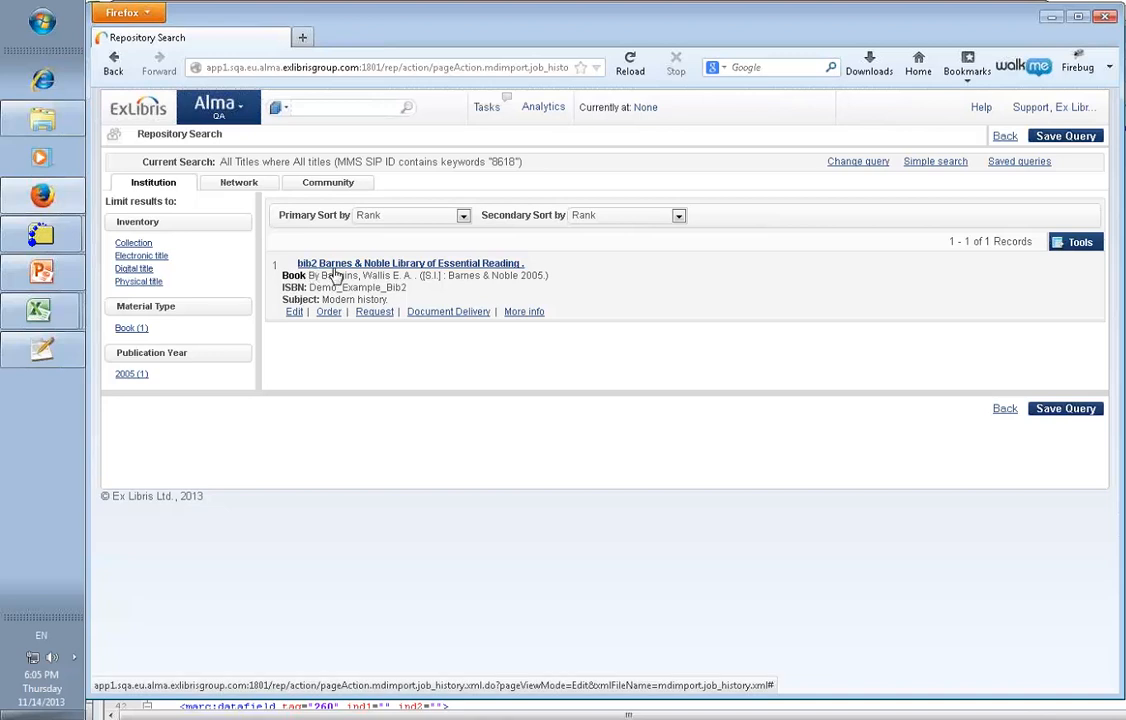